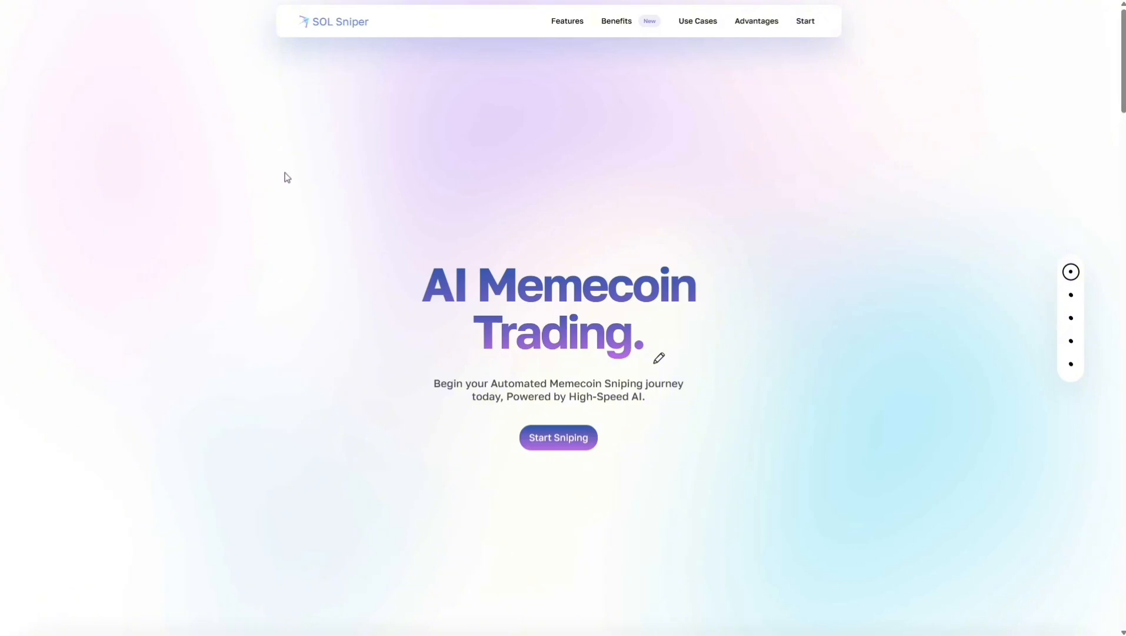
mouse_move(276, 159)
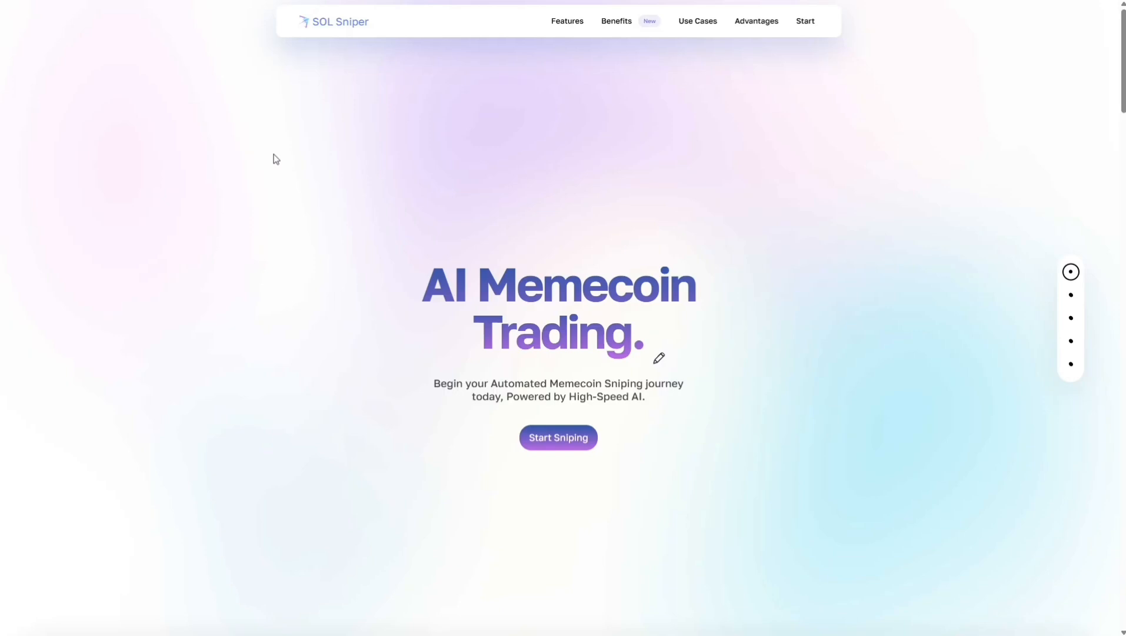
mouse_move(373, 192)
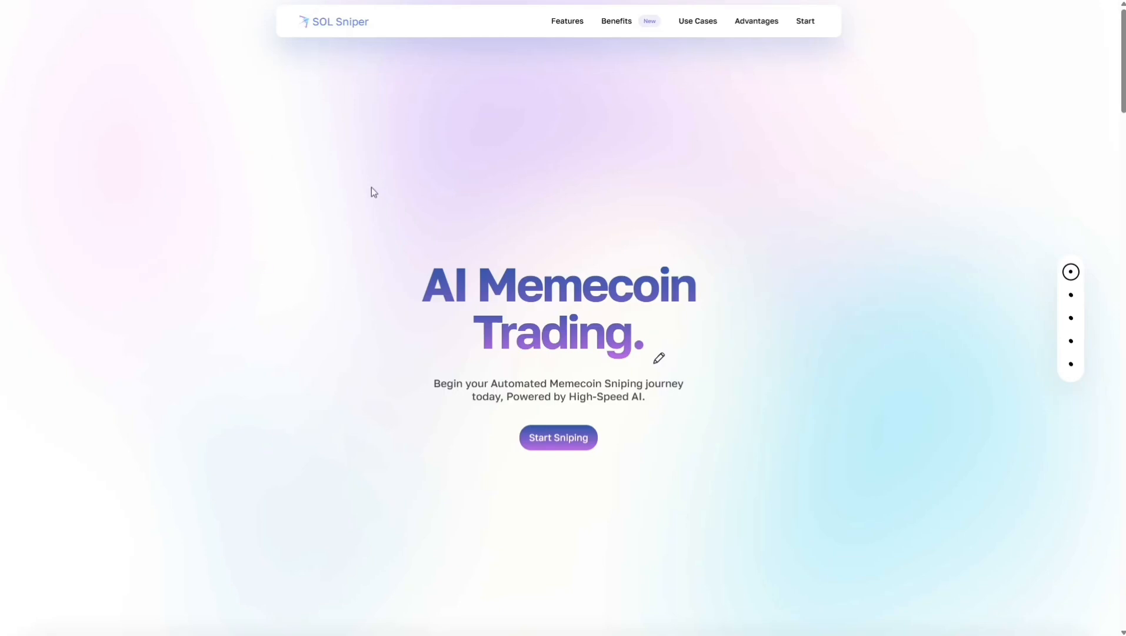
mouse_move(240, 112)
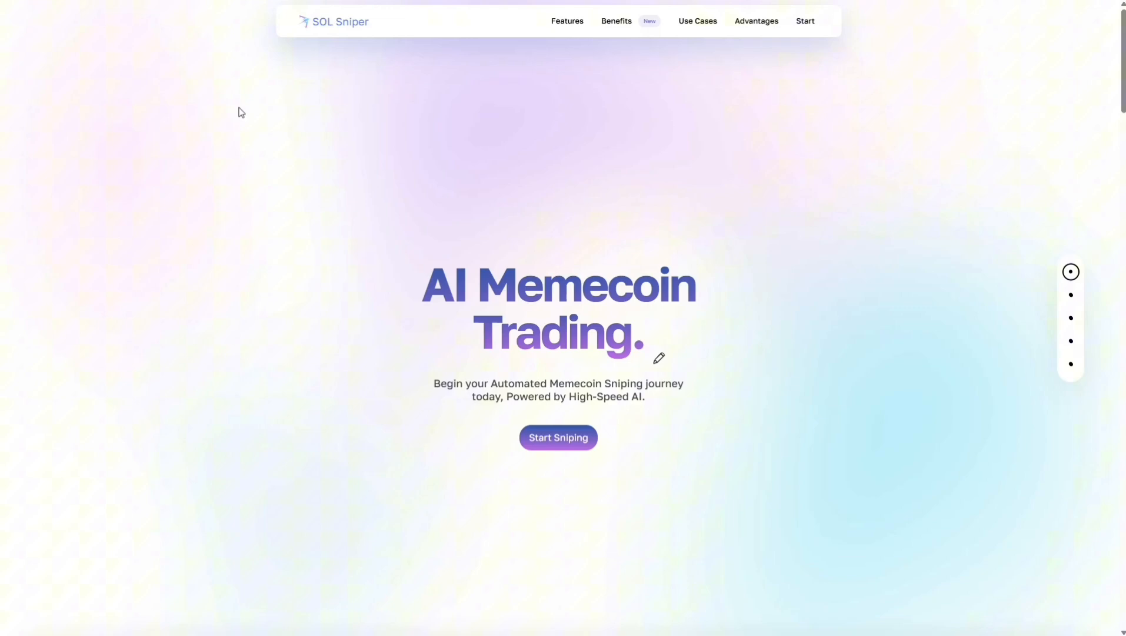
mouse_move(607, 195)
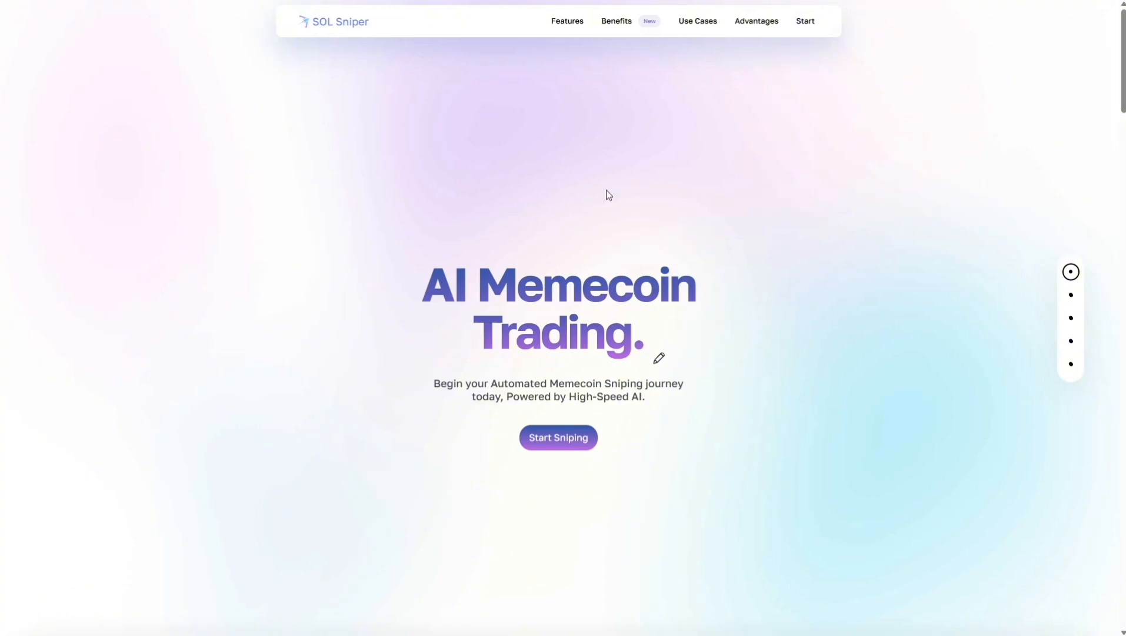
mouse_move(323, 148)
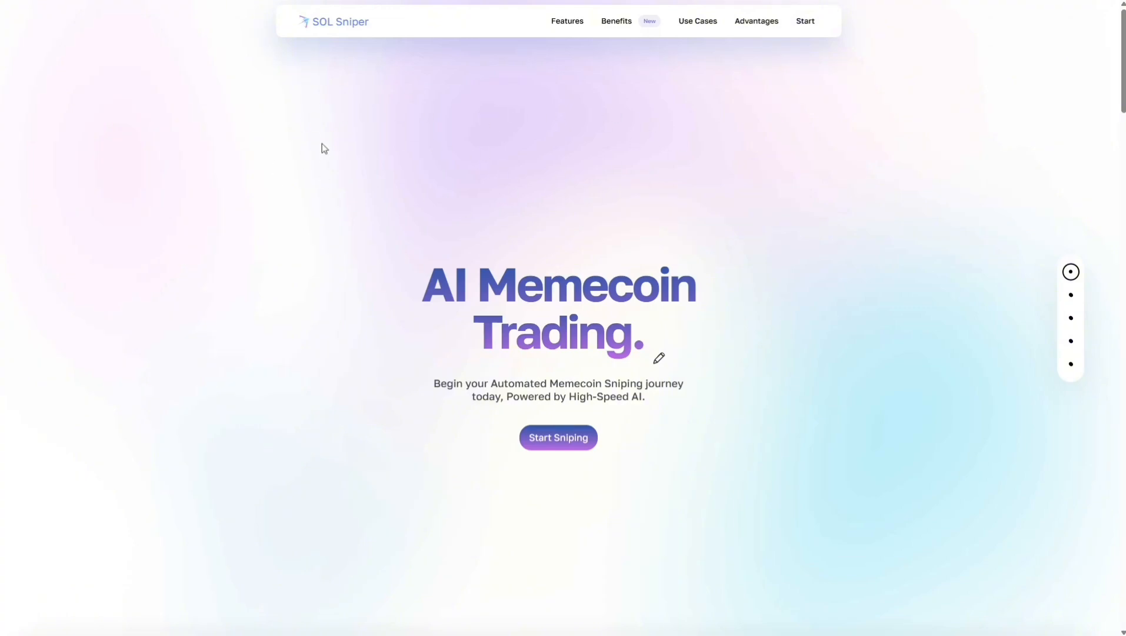
Launch the sniper dashboard from the landing page via Start Sniping.
scroll(down, 3)
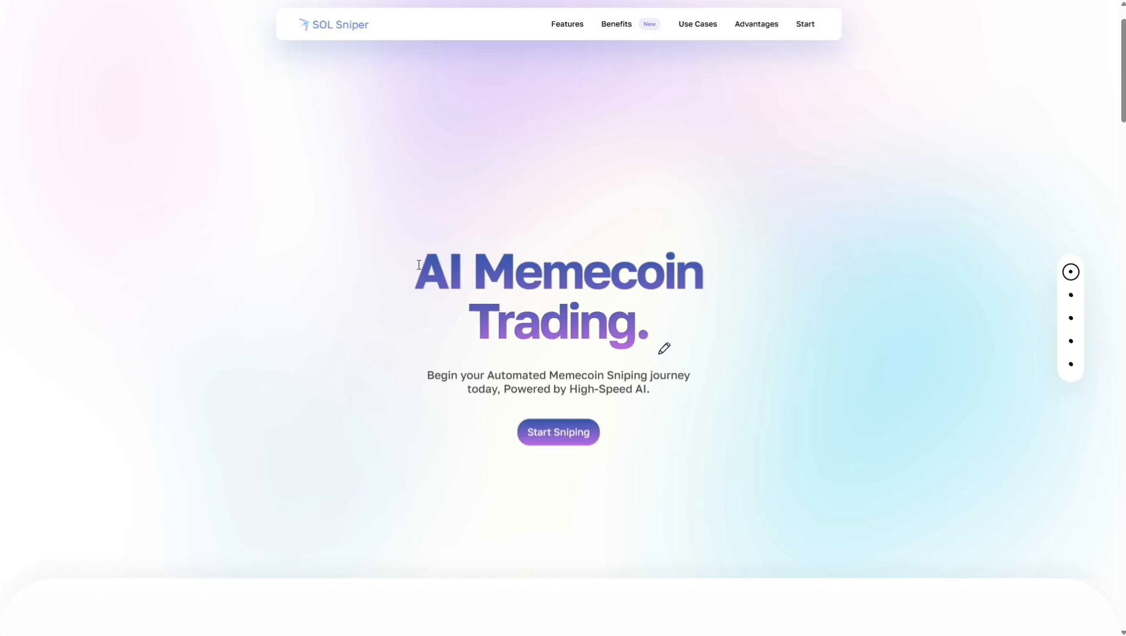
mouse_move(817, 283)
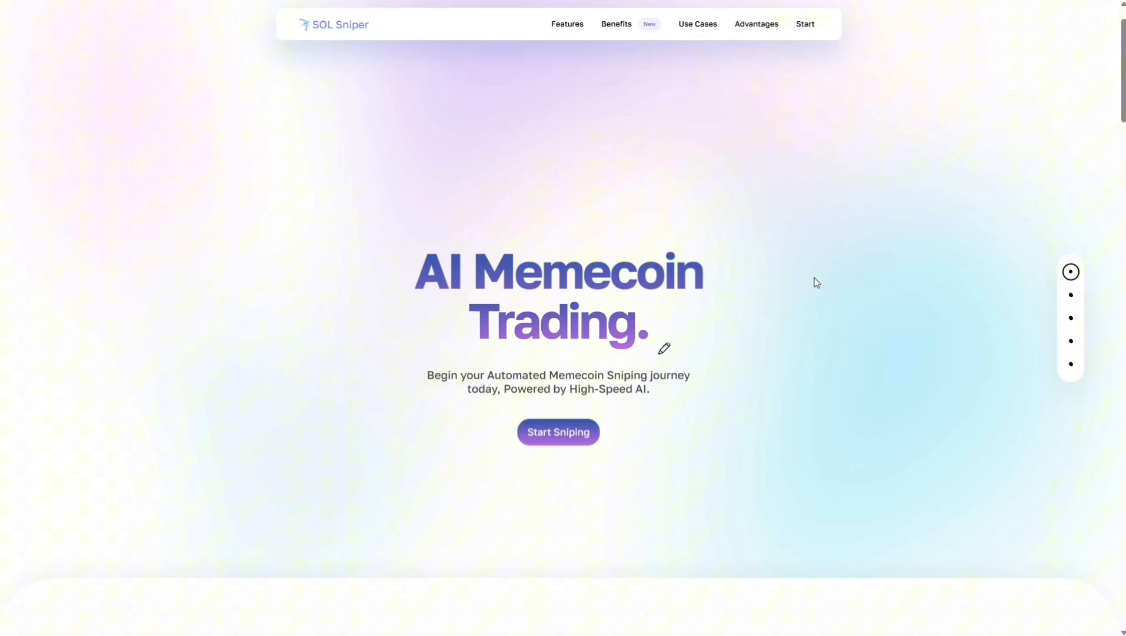
mouse_move(770, 265)
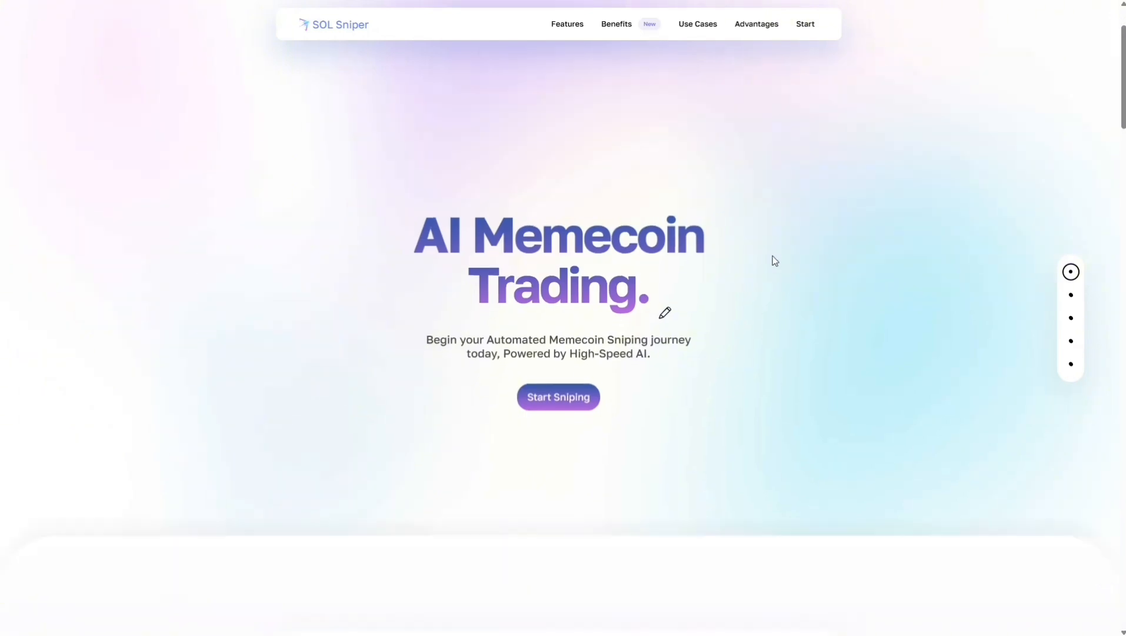
scroll(down, 3)
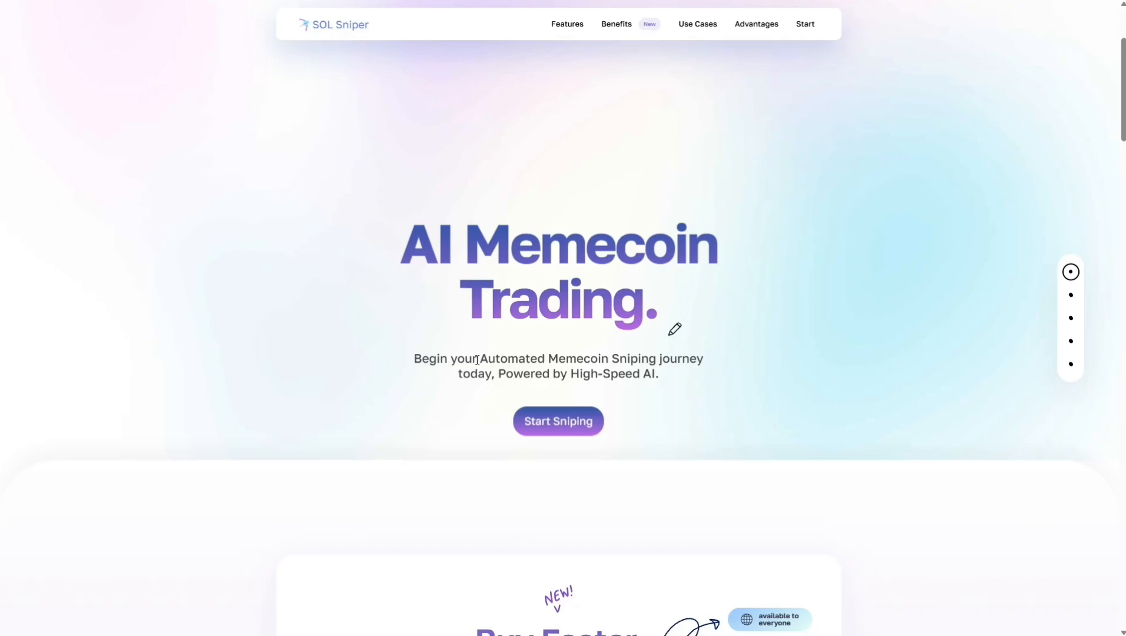
mouse_move(347, 325)
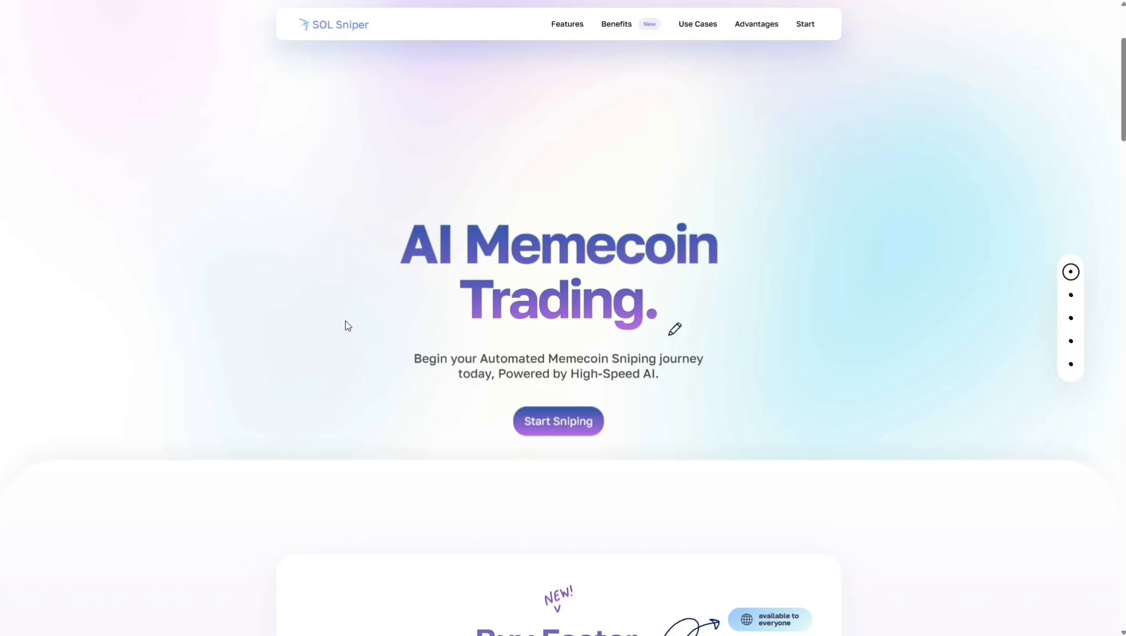
mouse_move(341, 213)
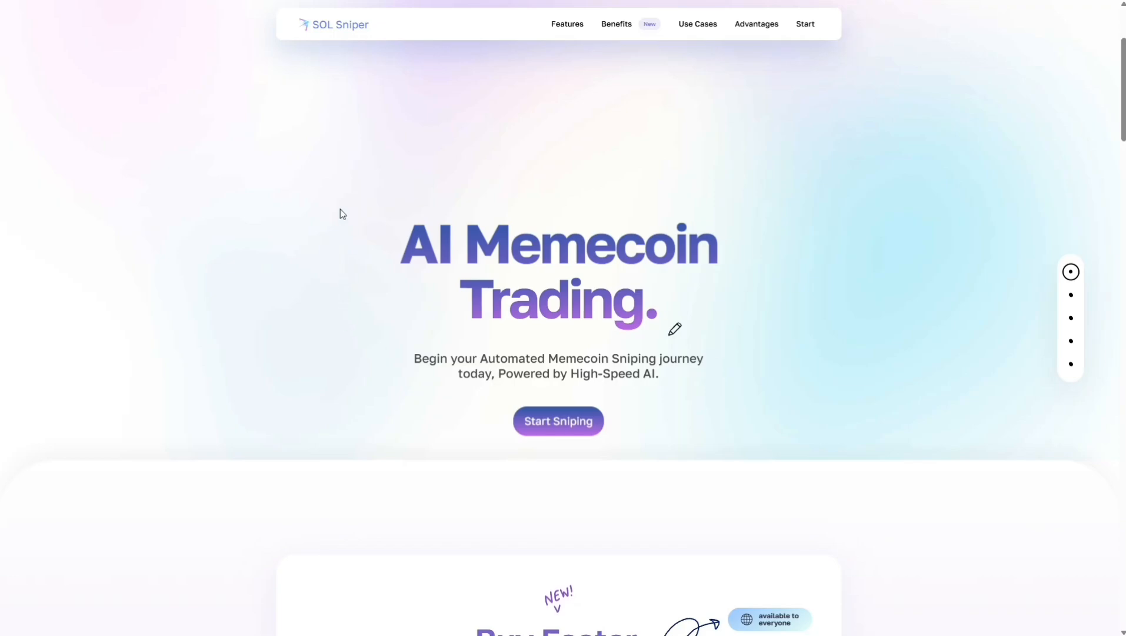
scroll(down, 3)
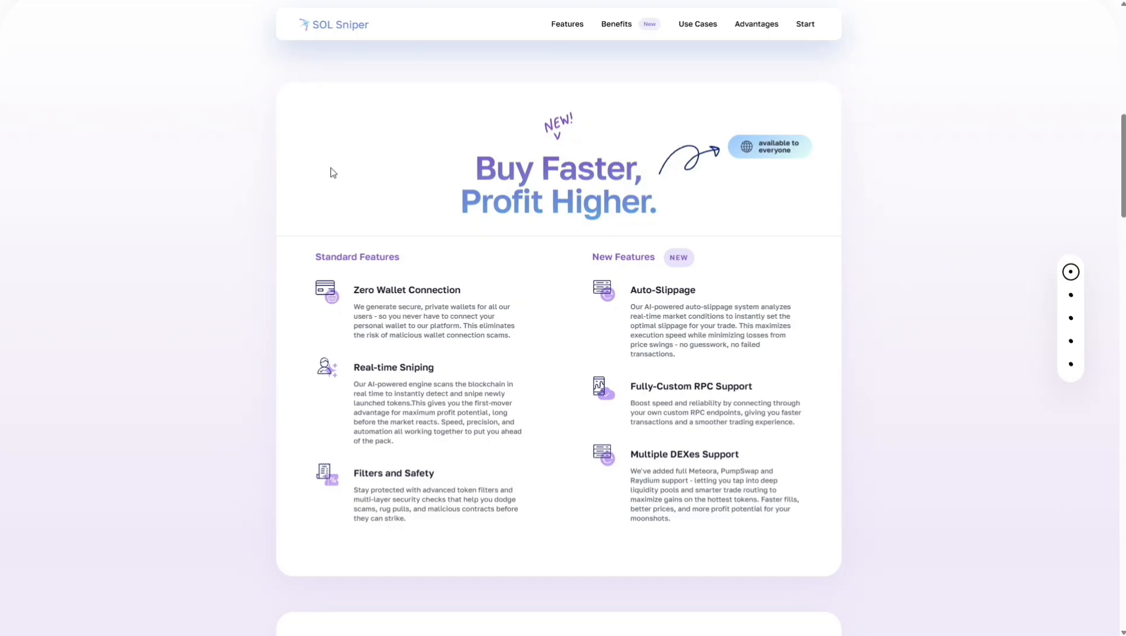
mouse_move(640, 246)
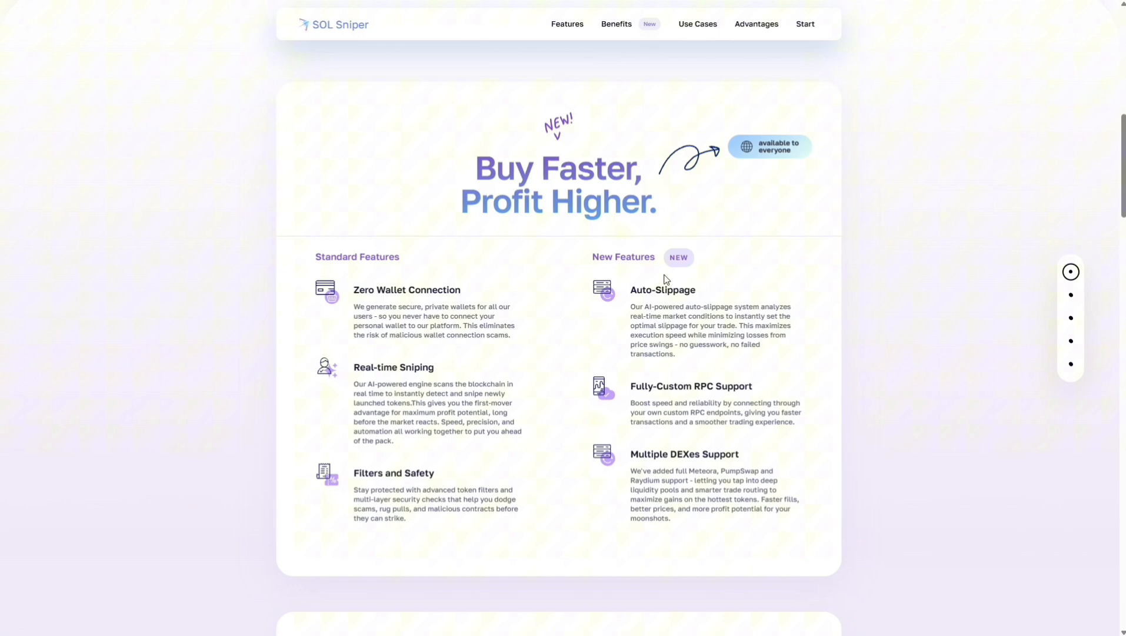
scroll(down, 3)
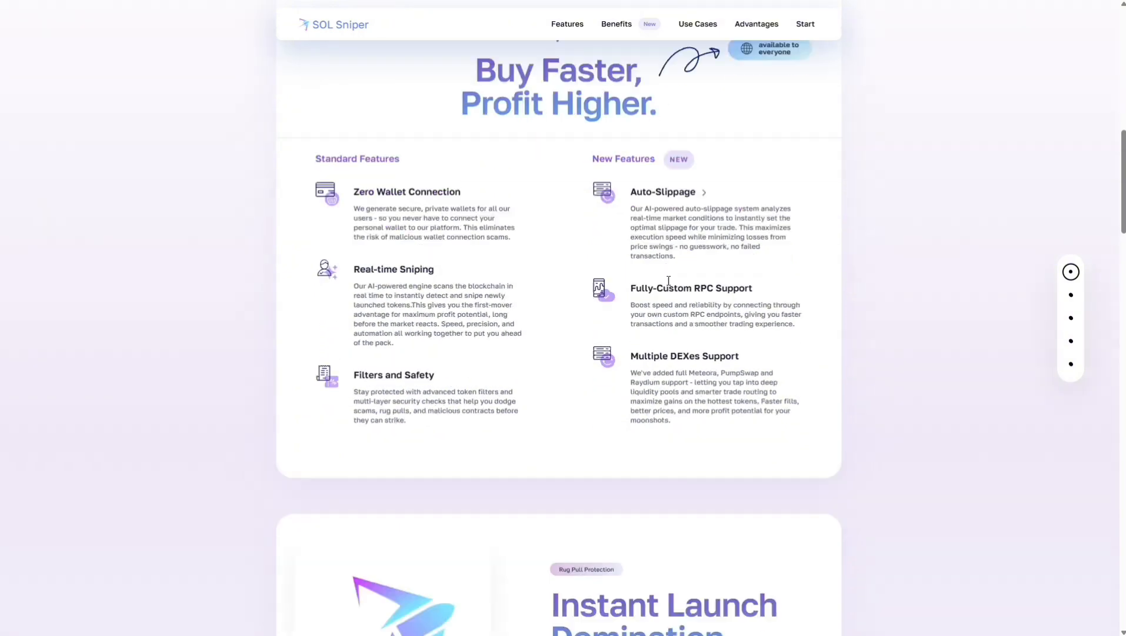
scroll(down, 3)
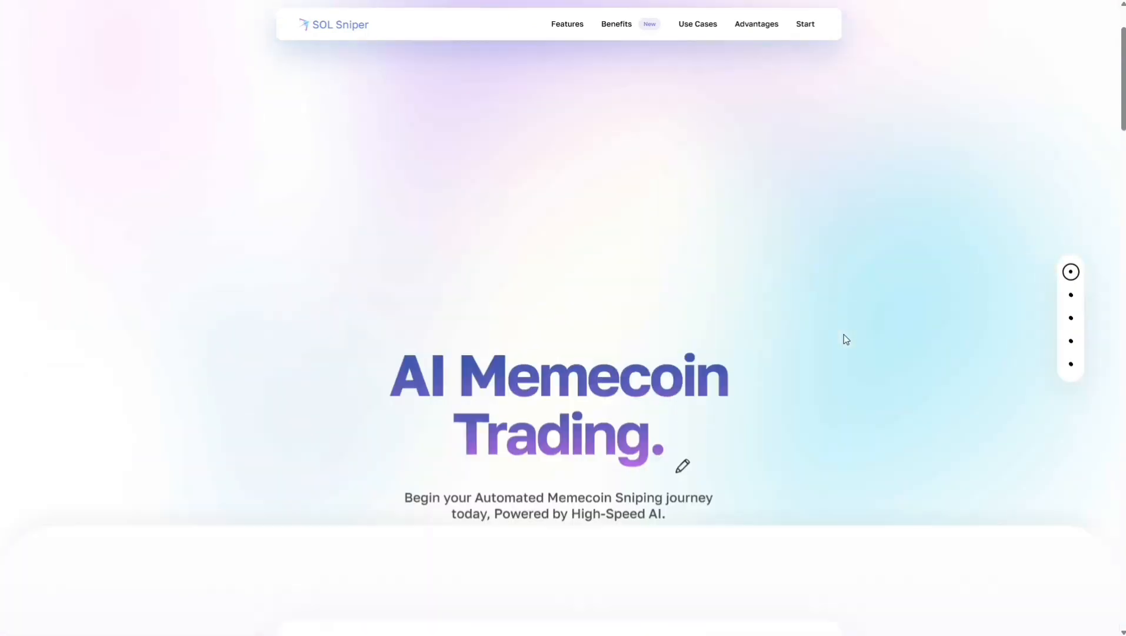
click(804, 24)
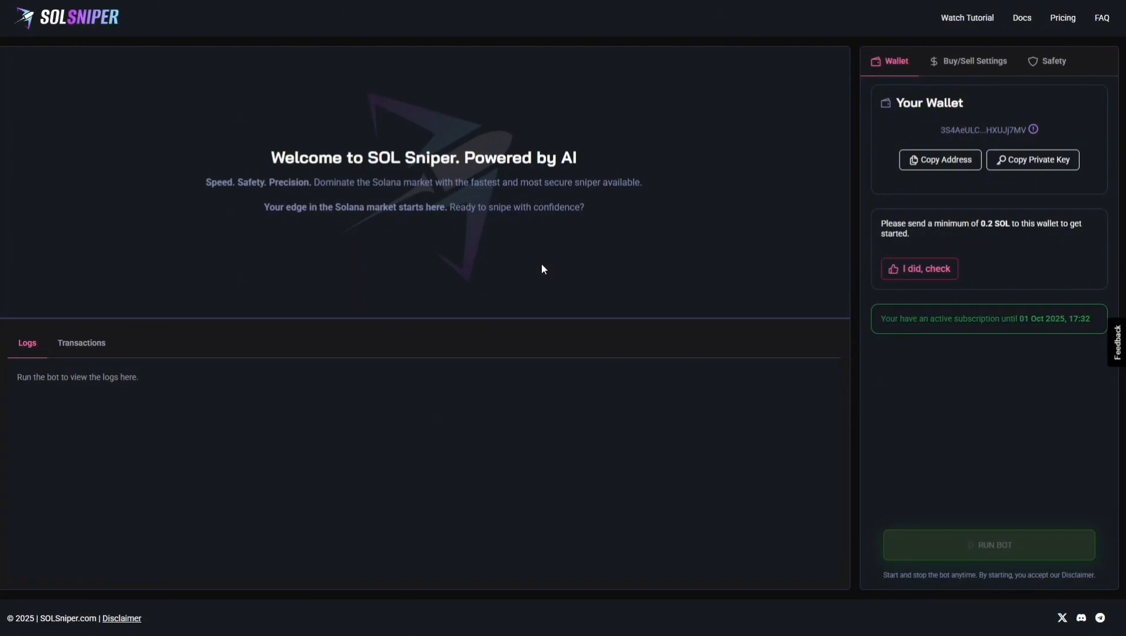
mouse_move(533, 269)
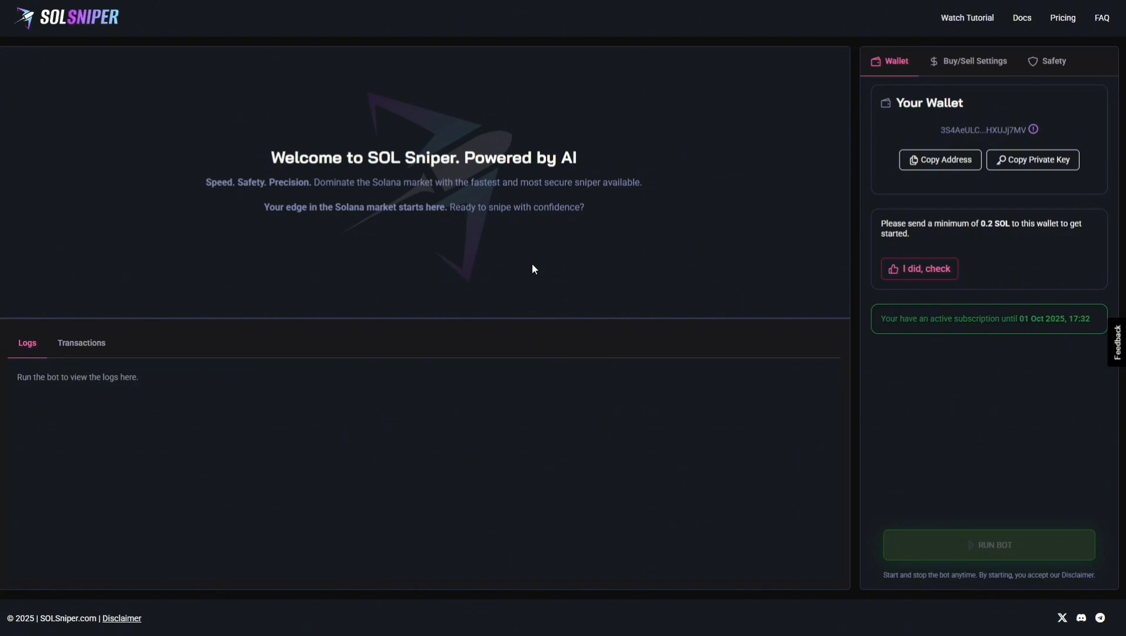
mouse_move(301, 208)
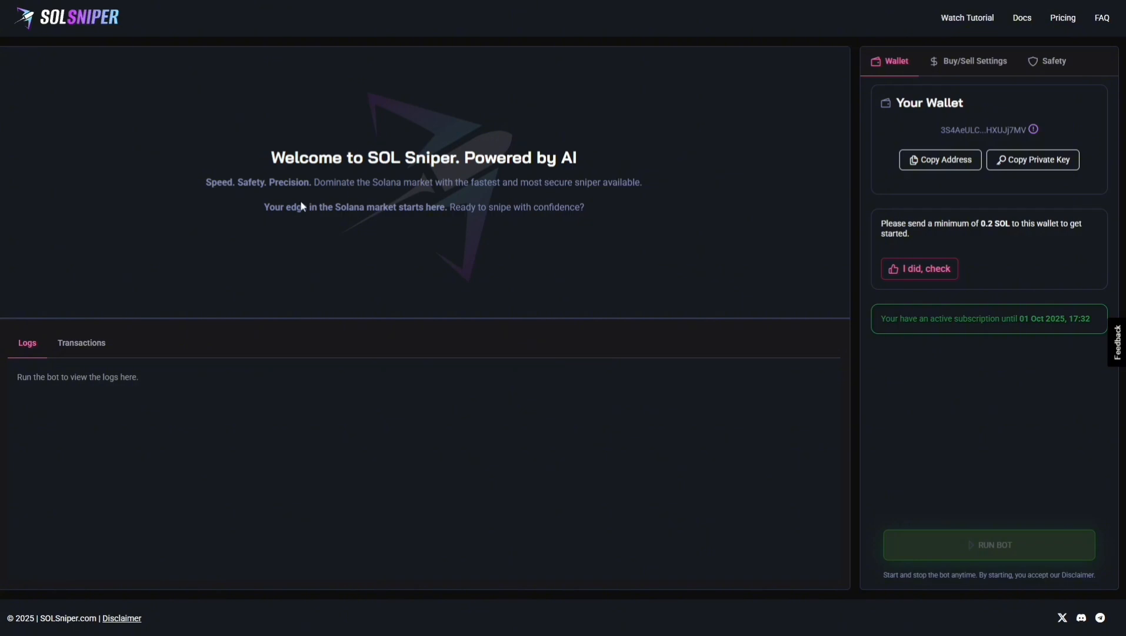
mouse_move(600, 123)
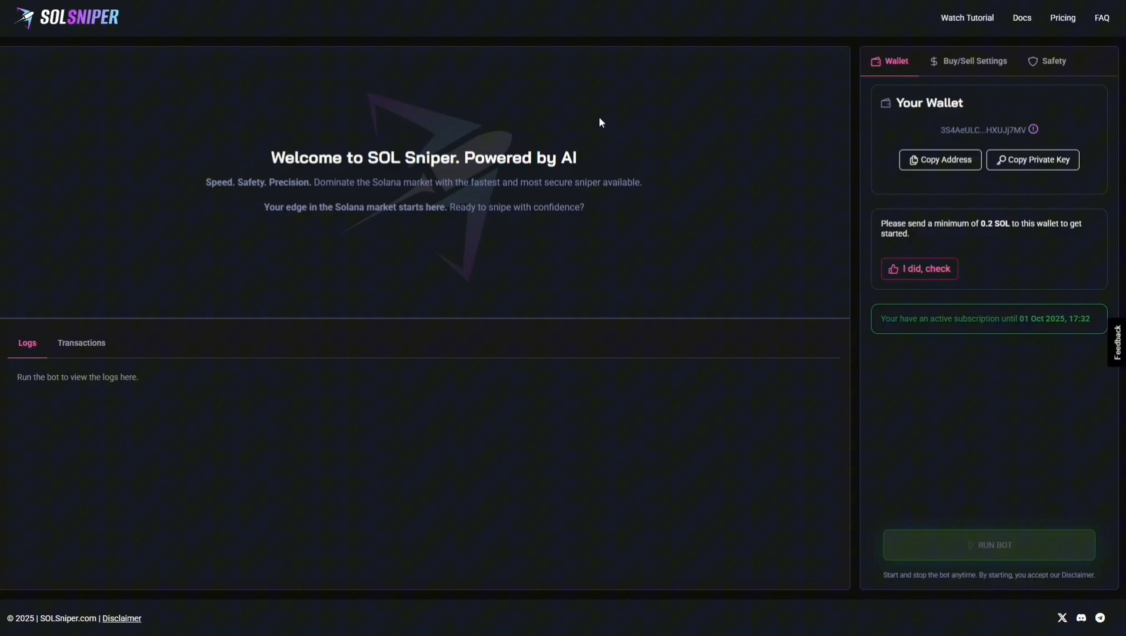
mouse_move(31, 435)
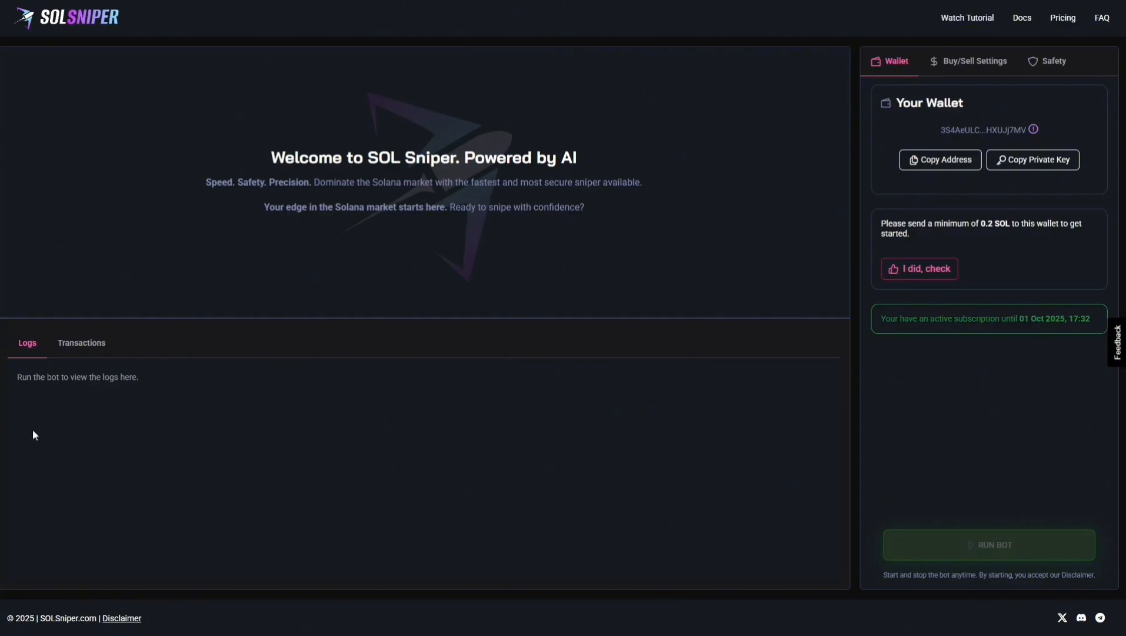
mouse_move(106, 459)
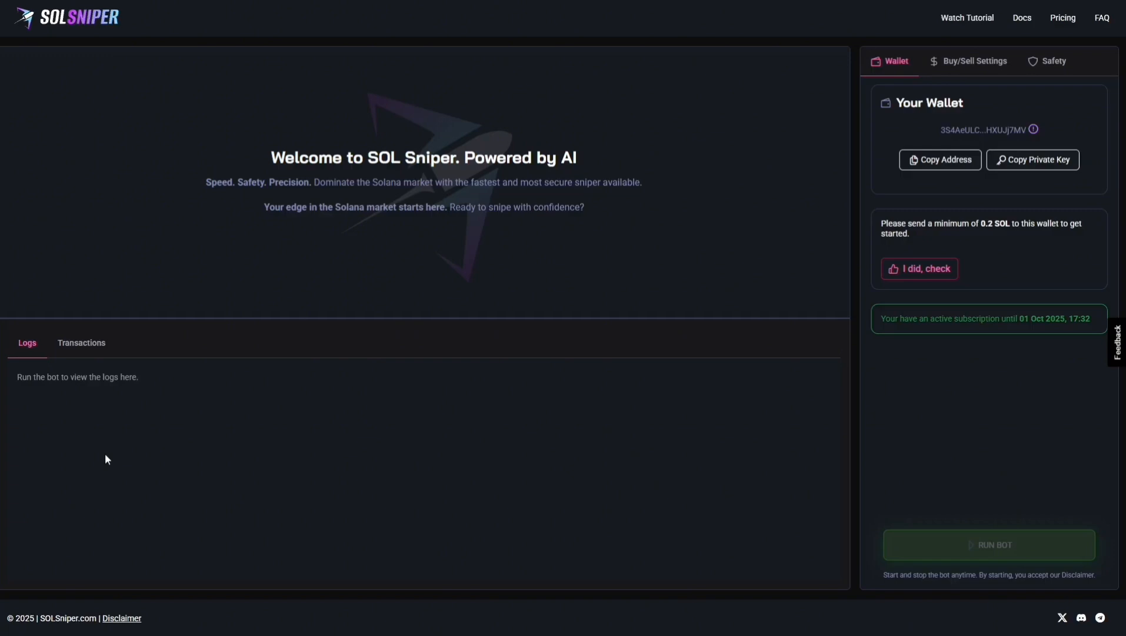
View the bot's transaction history, which shows no transactions yet.
click(80, 342)
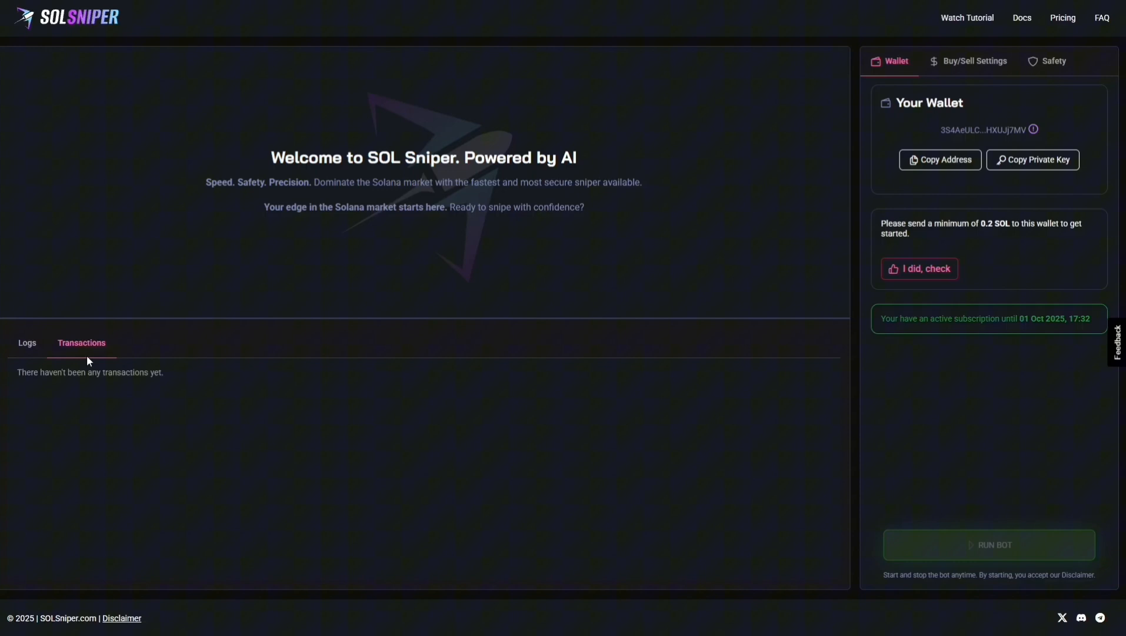
mouse_move(108, 406)
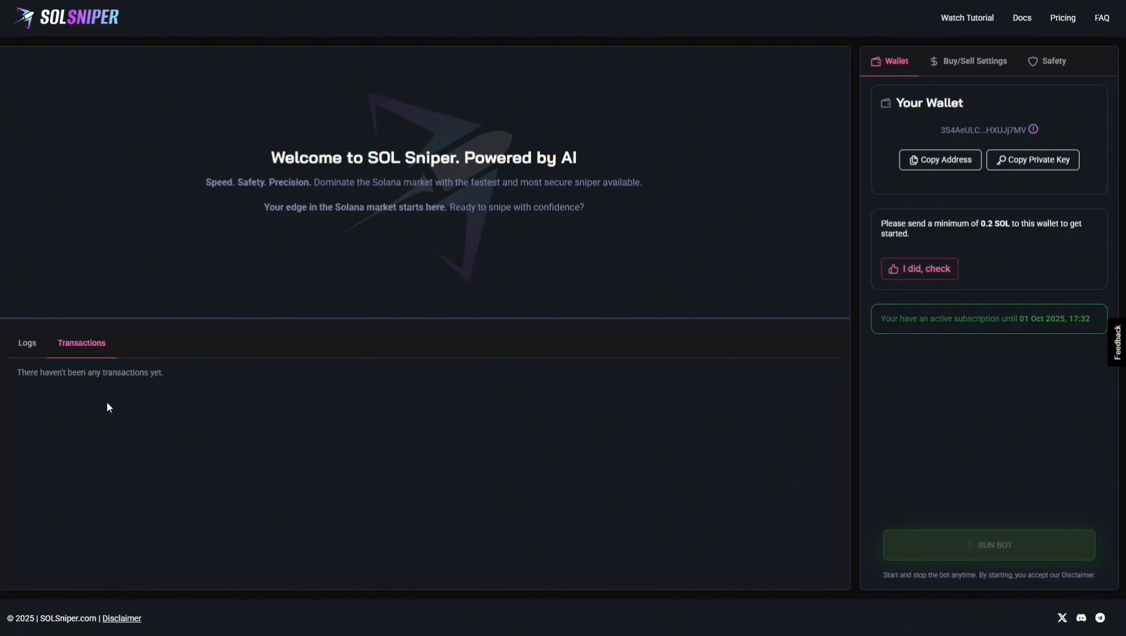
Return to the Logs view and review the Wallet panel awaiting a 0.2 SOL deposit.
click(27, 343)
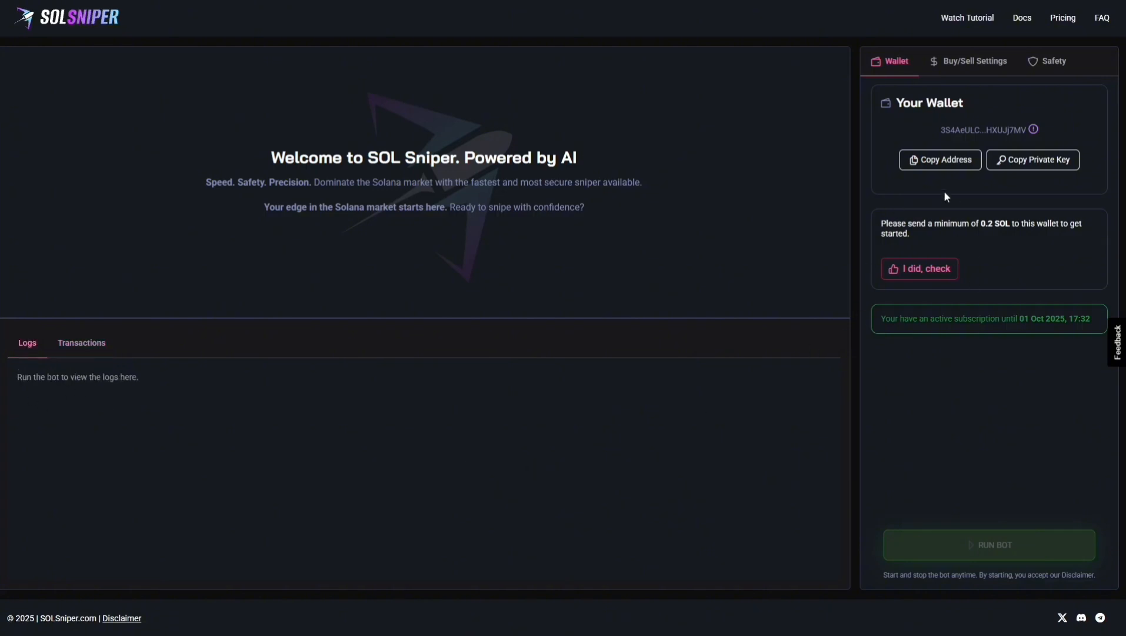
mouse_move(1028, 100)
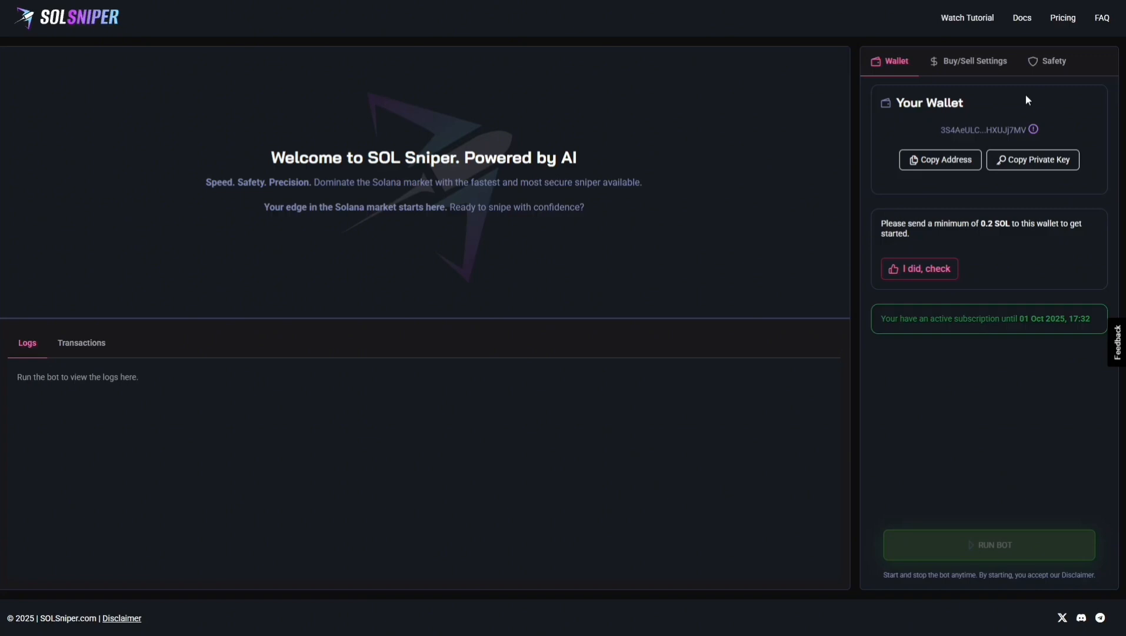
mouse_move(1098, 139)
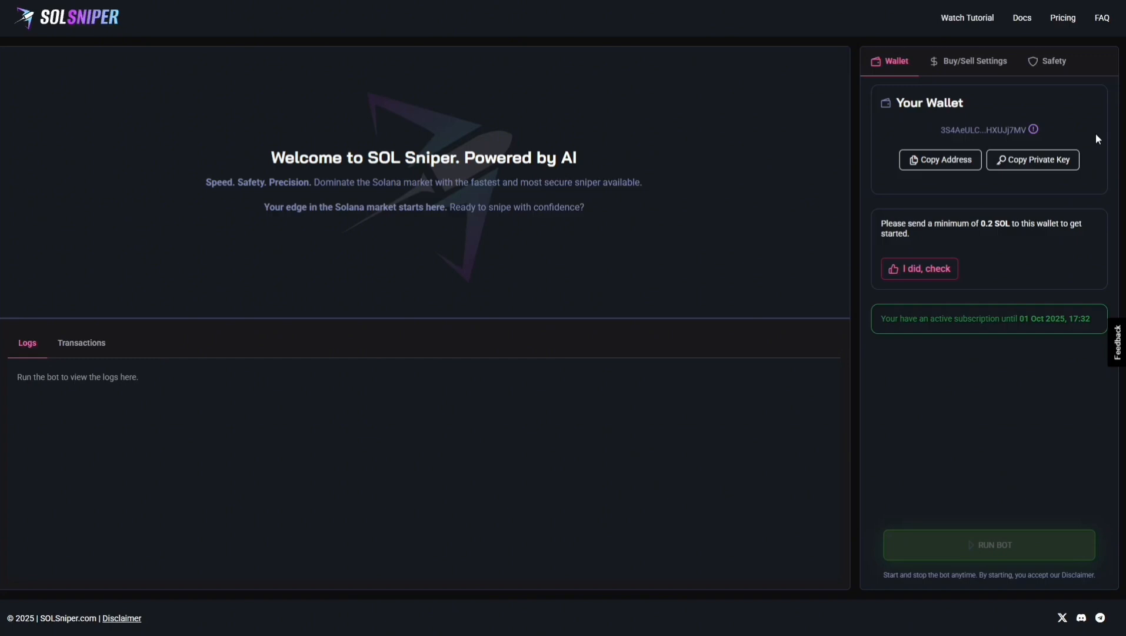
mouse_move(1038, 126)
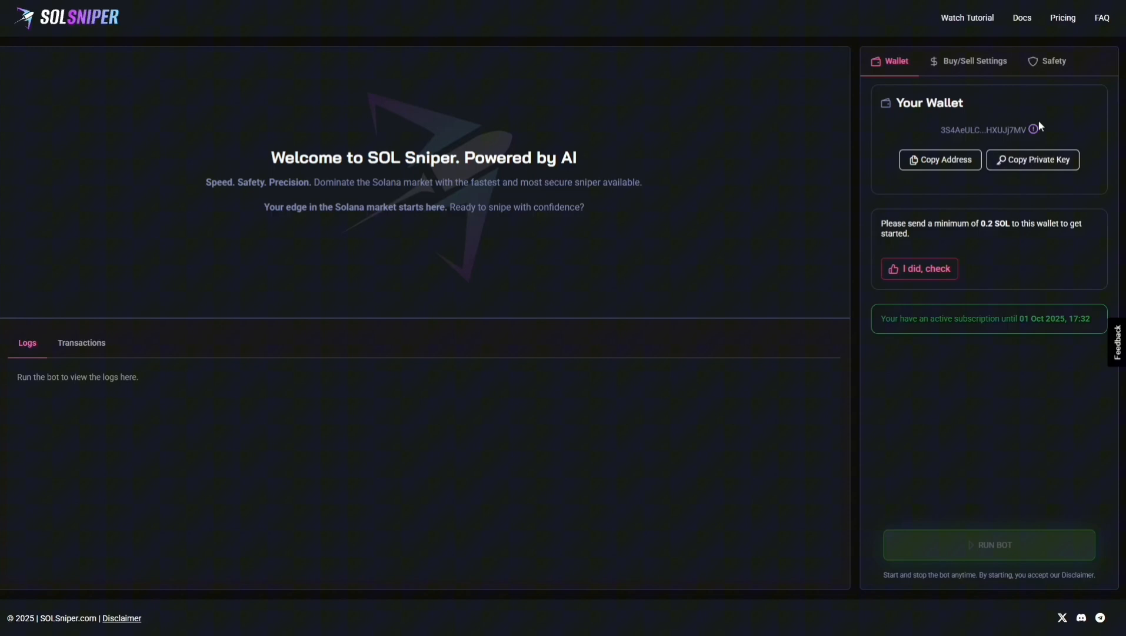
mouse_move(1047, 113)
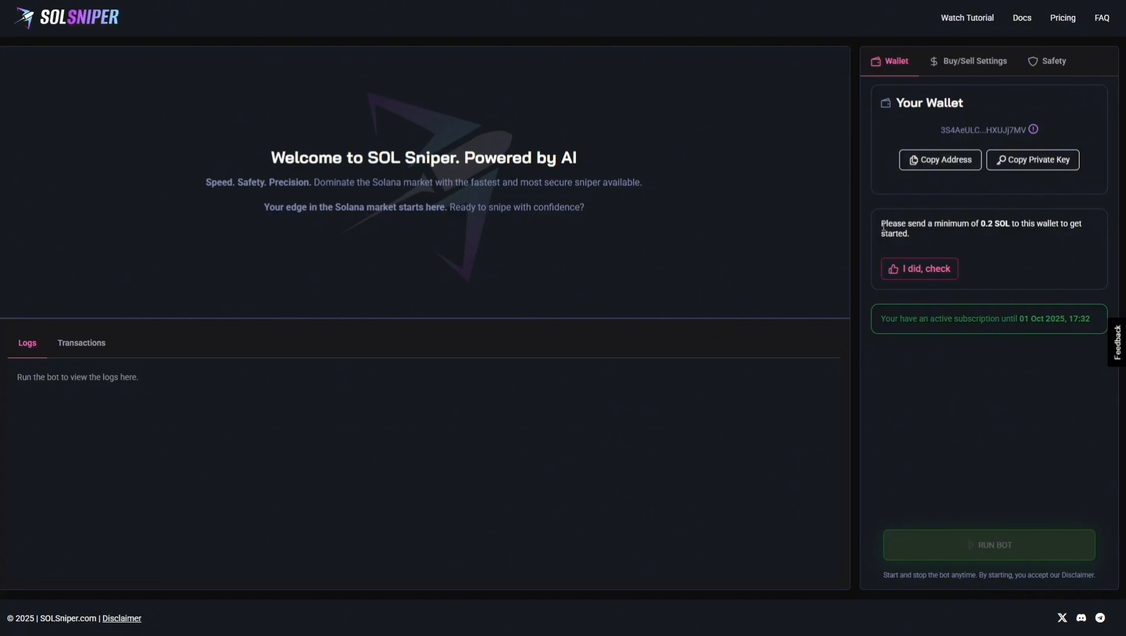
double_click(893, 224)
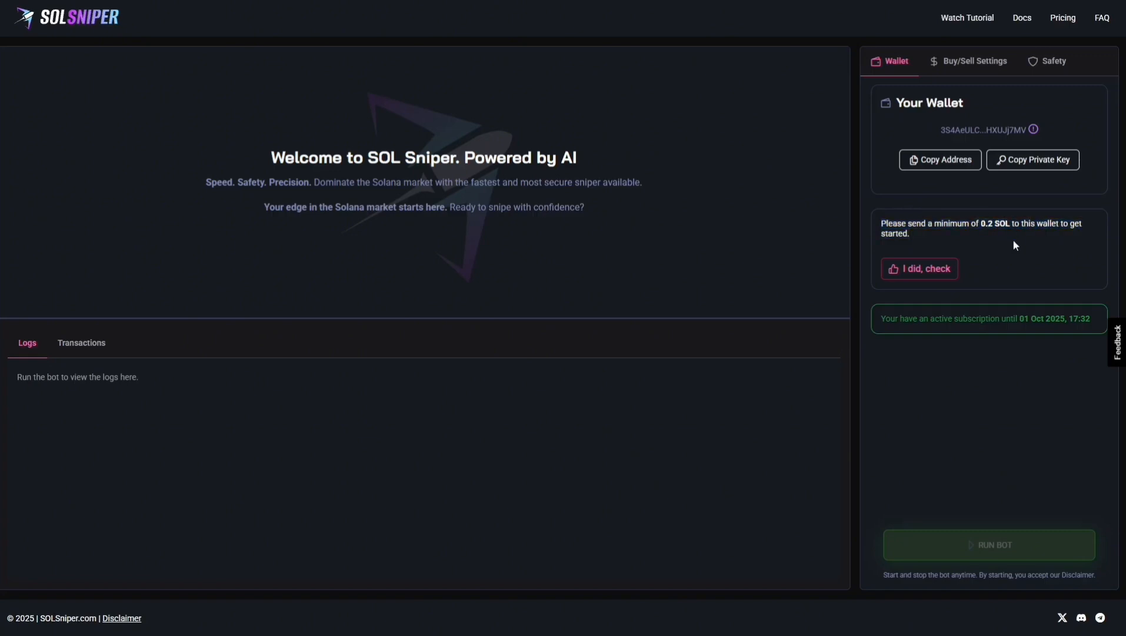
mouse_move(881, 325)
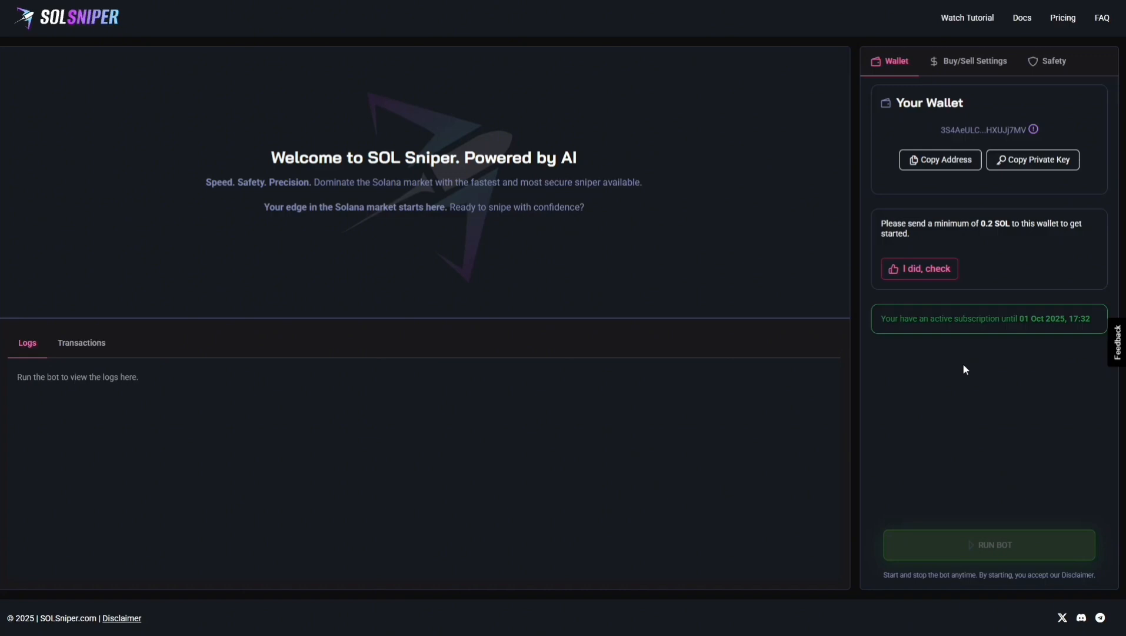
click(1052, 60)
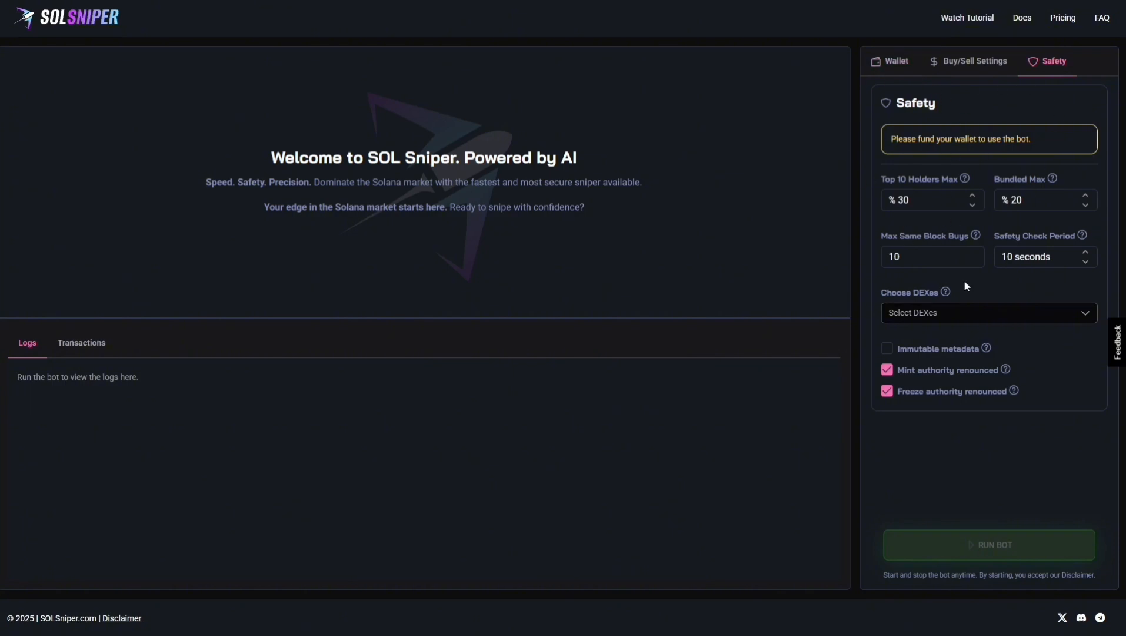
mouse_move(933, 347)
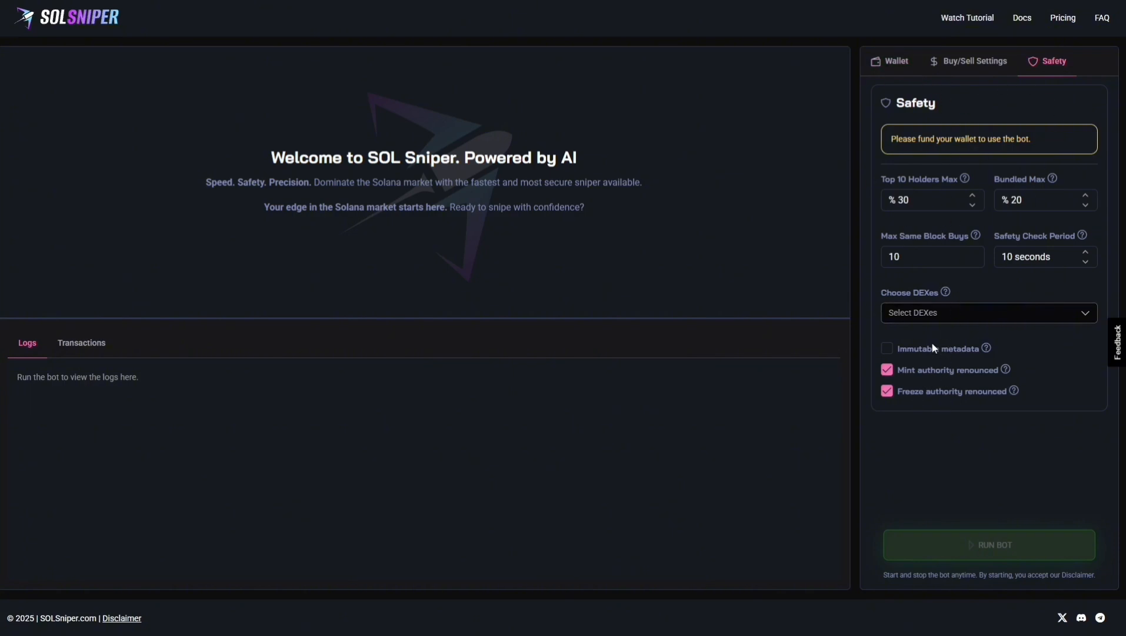
mouse_move(966, 307)
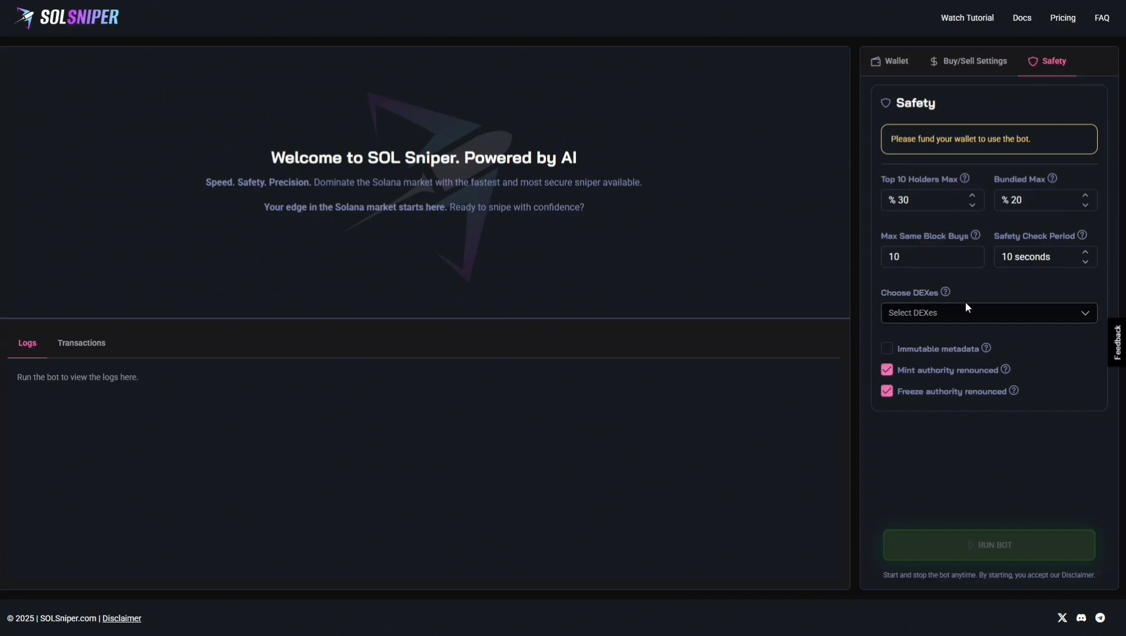
mouse_move(967, 317)
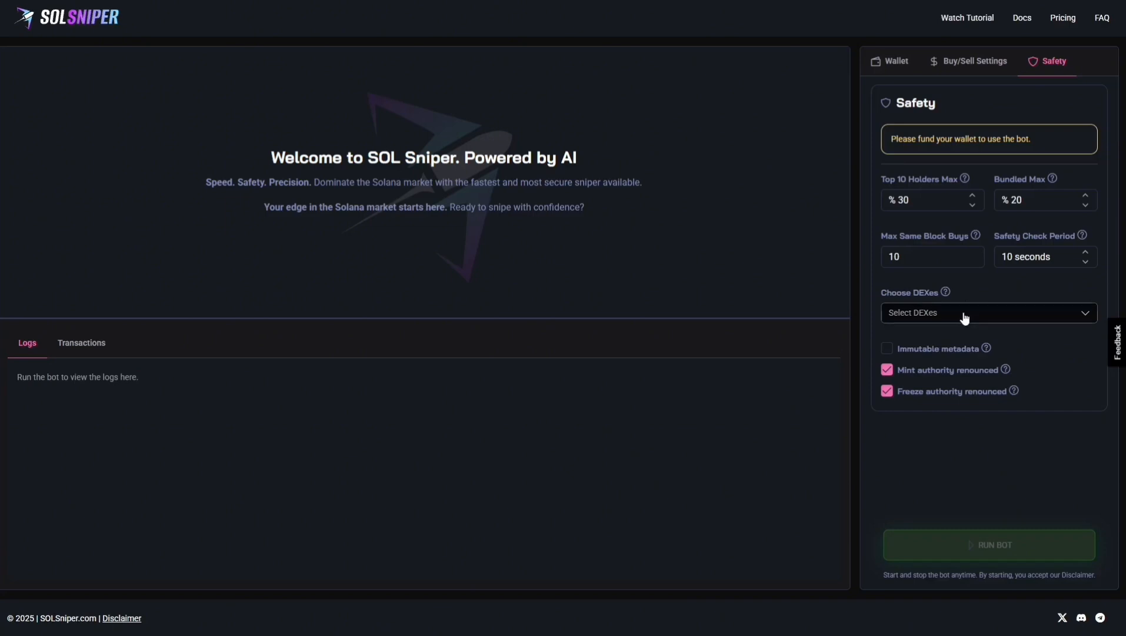
click(988, 312)
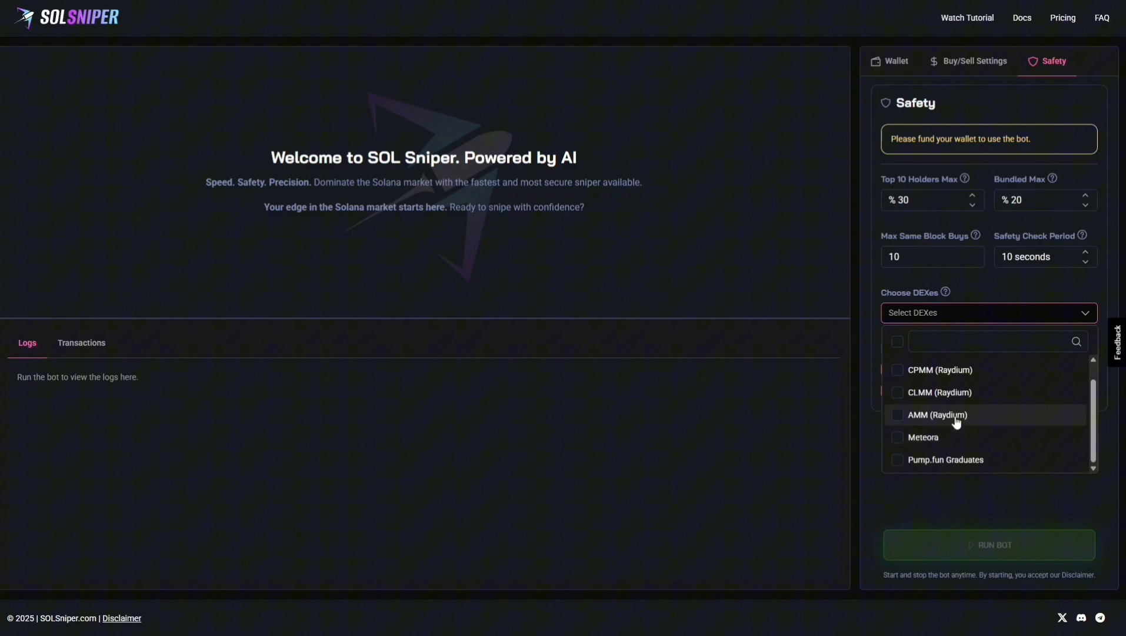
mouse_move(953, 400)
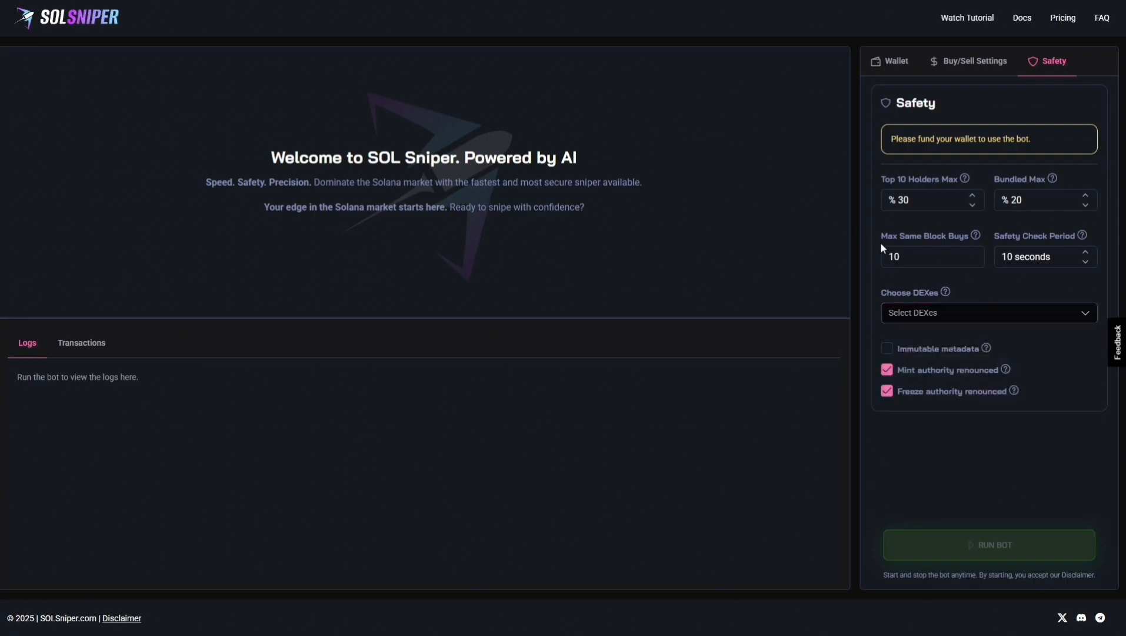
mouse_move(990, 230)
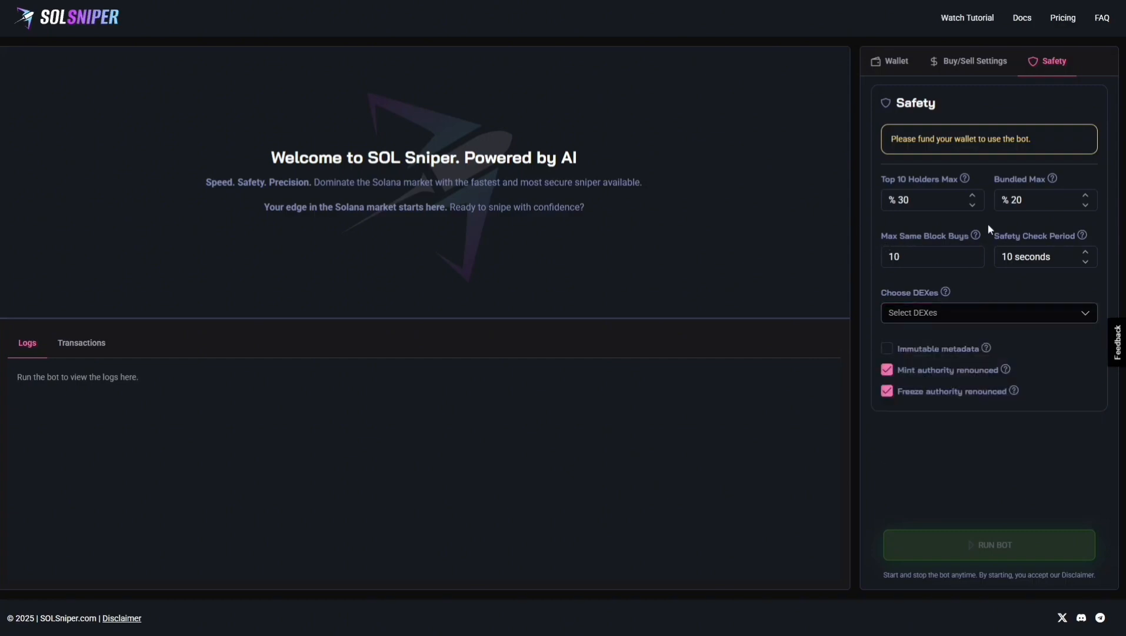
mouse_move(992, 185)
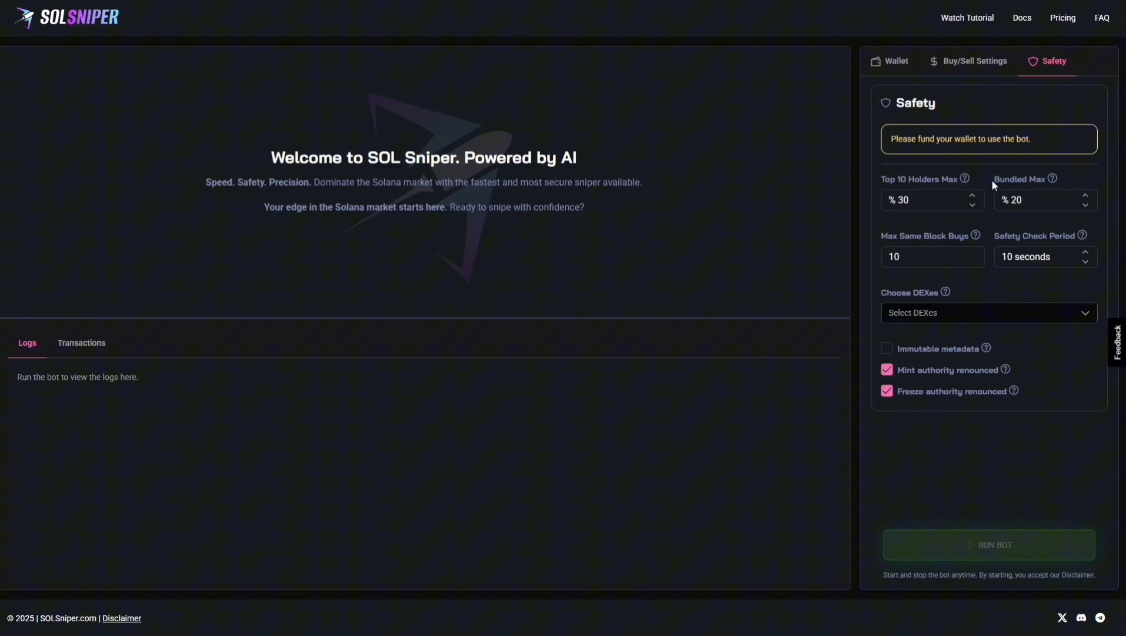
mouse_move(998, 242)
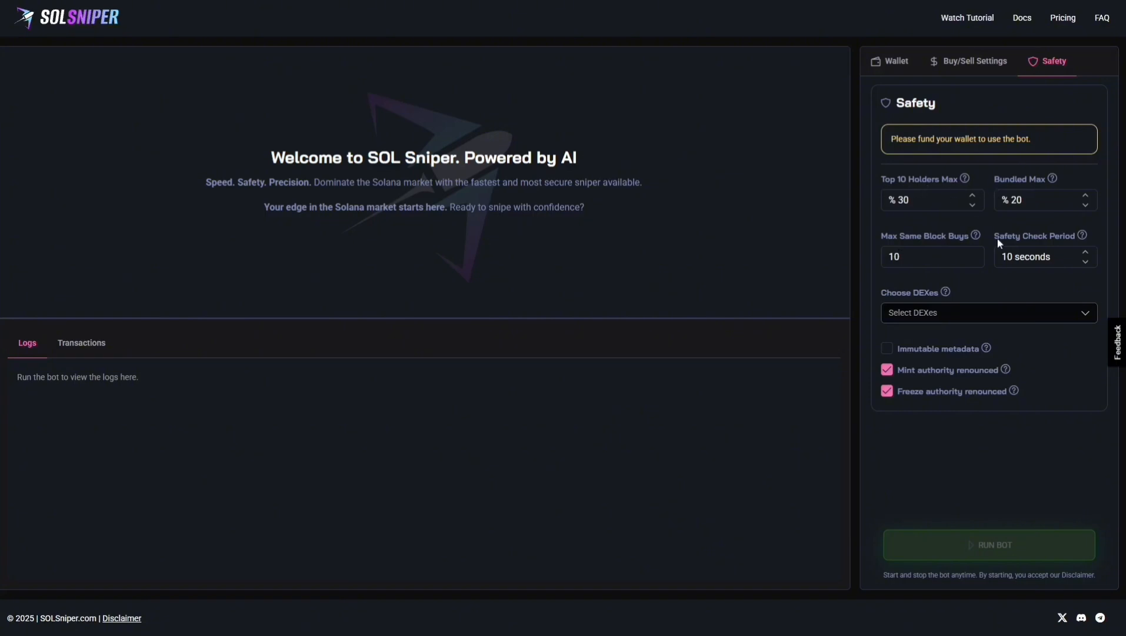
Show Buy/Sell settings (0.01 buy, 40% TP, 50% SL, 60 s timeout) with custom RPC left unchecked.
click(974, 60)
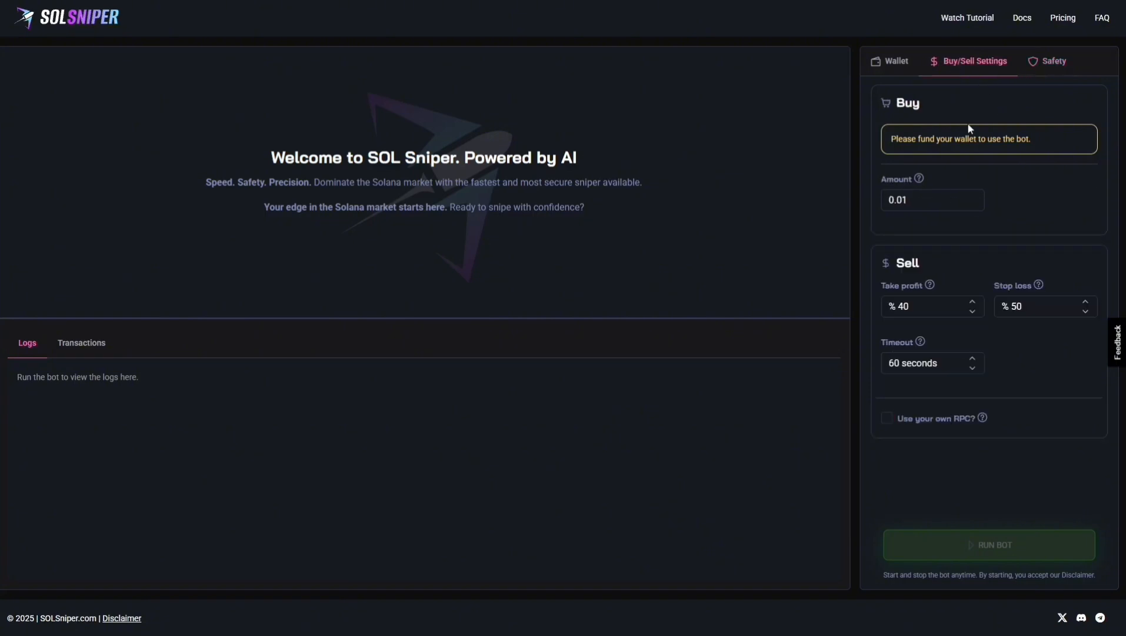
mouse_move(1011, 117)
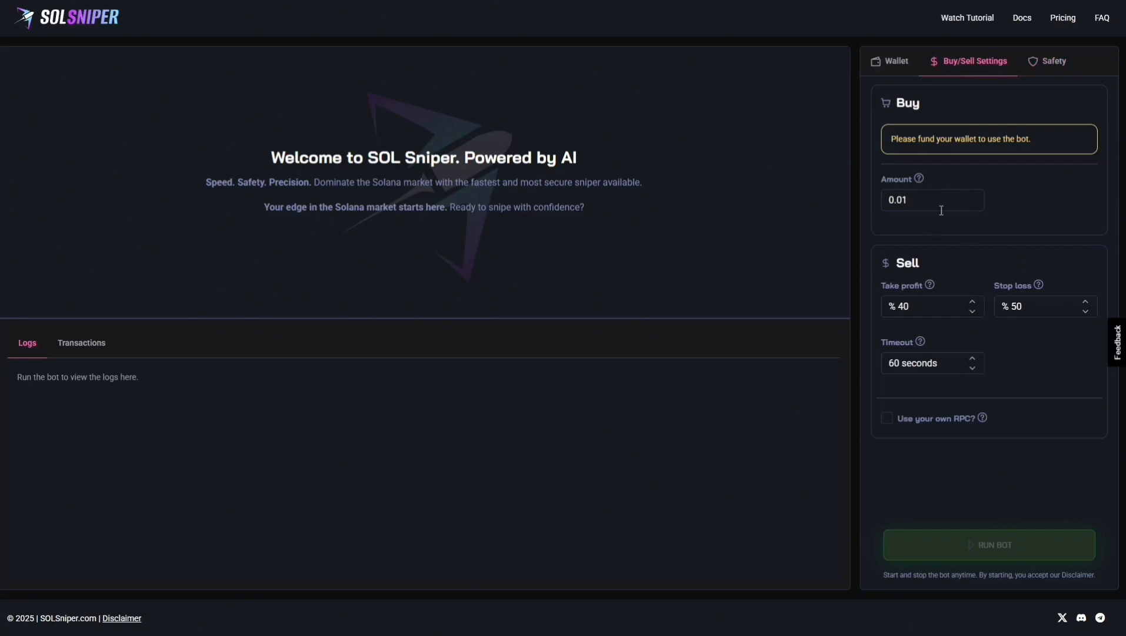
mouse_move(1040, 366)
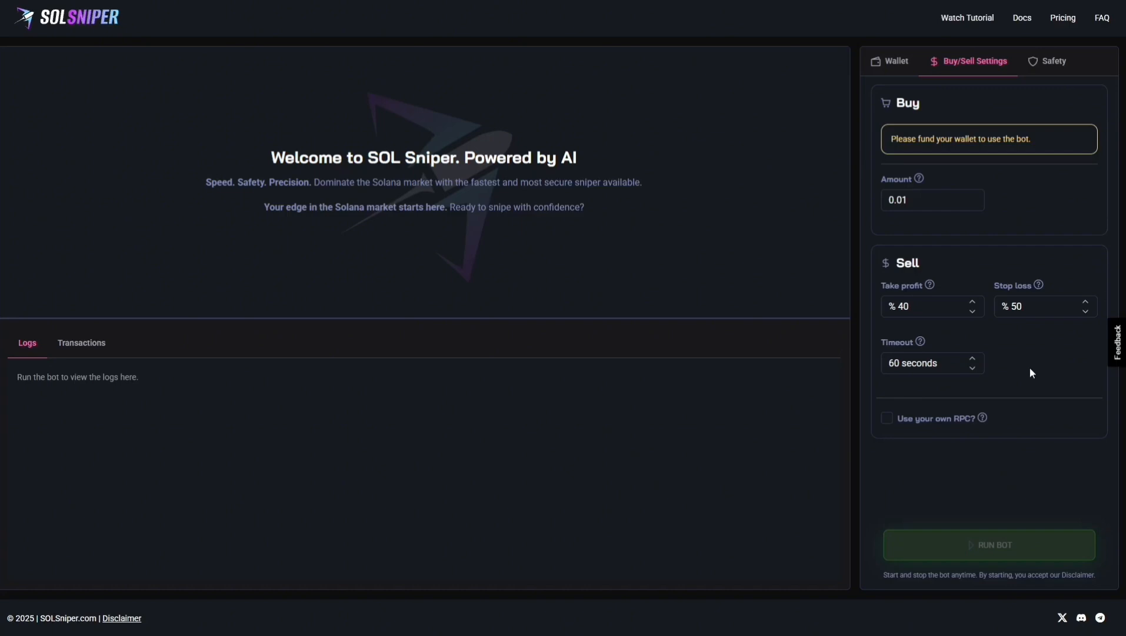
mouse_move(946, 436)
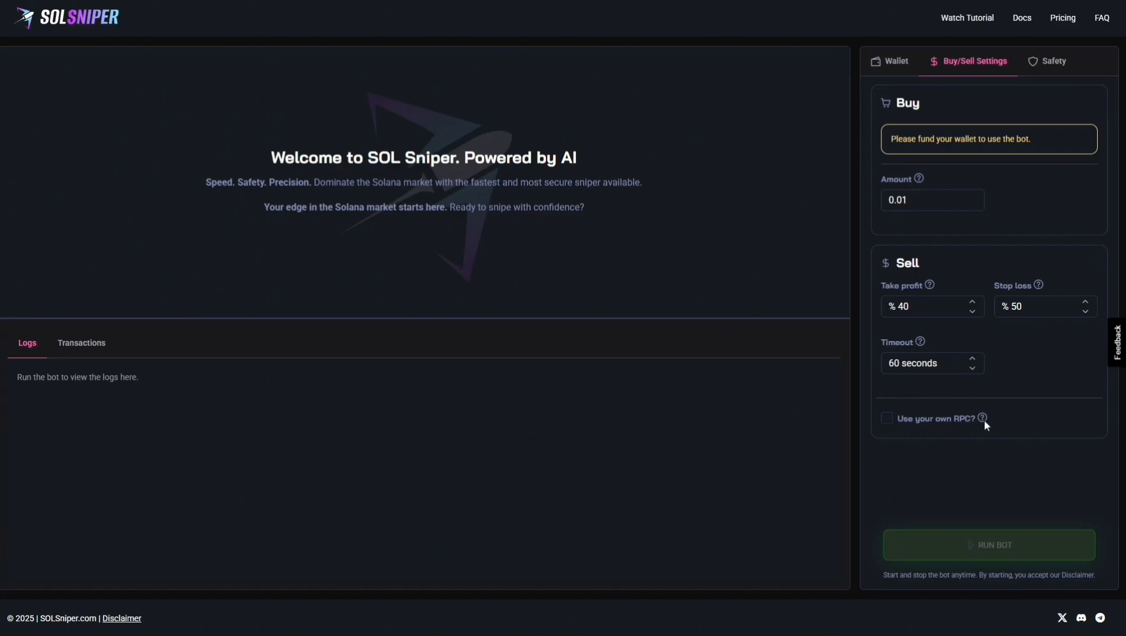
mouse_move(995, 392)
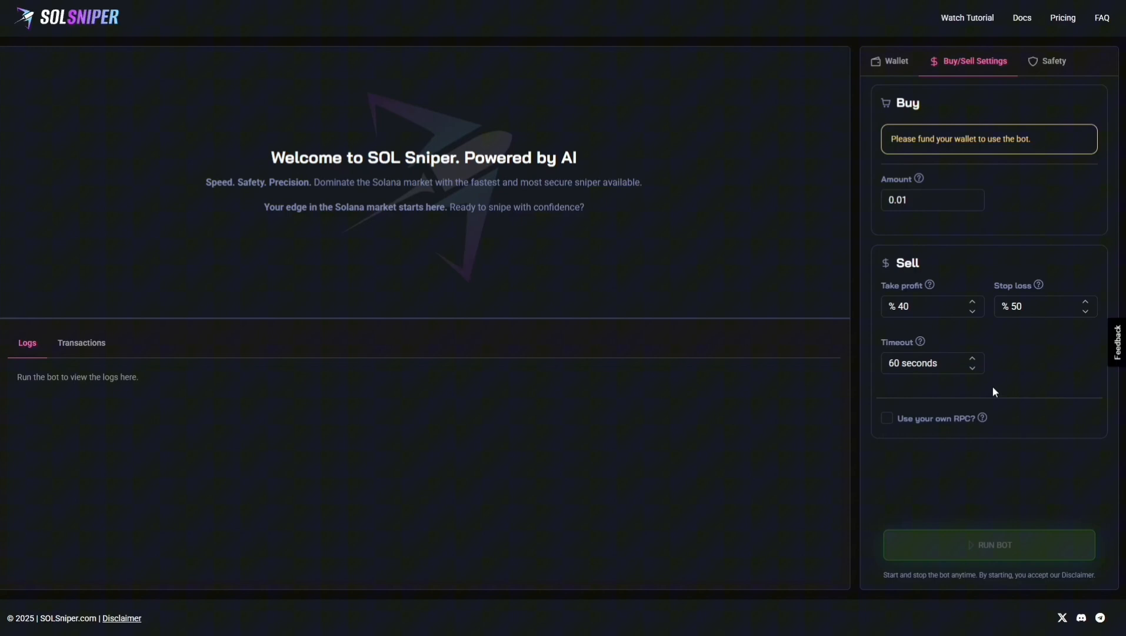
mouse_move(895, 419)
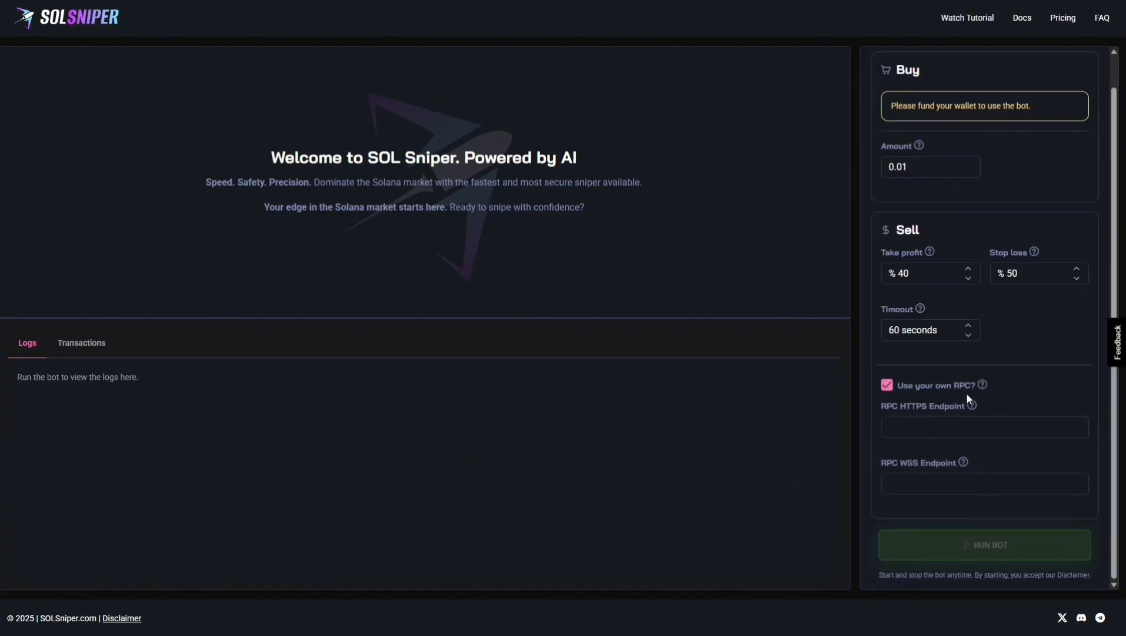
click(887, 384)
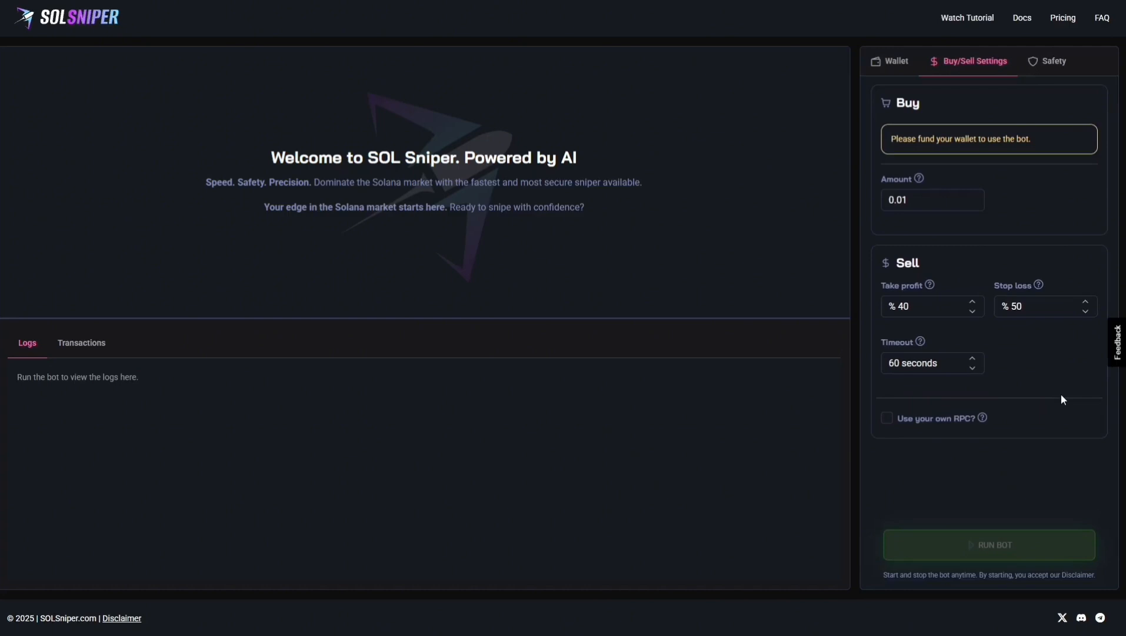
Show the wallet deposit address and confirm funding with 'I did, check'.
click(895, 61)
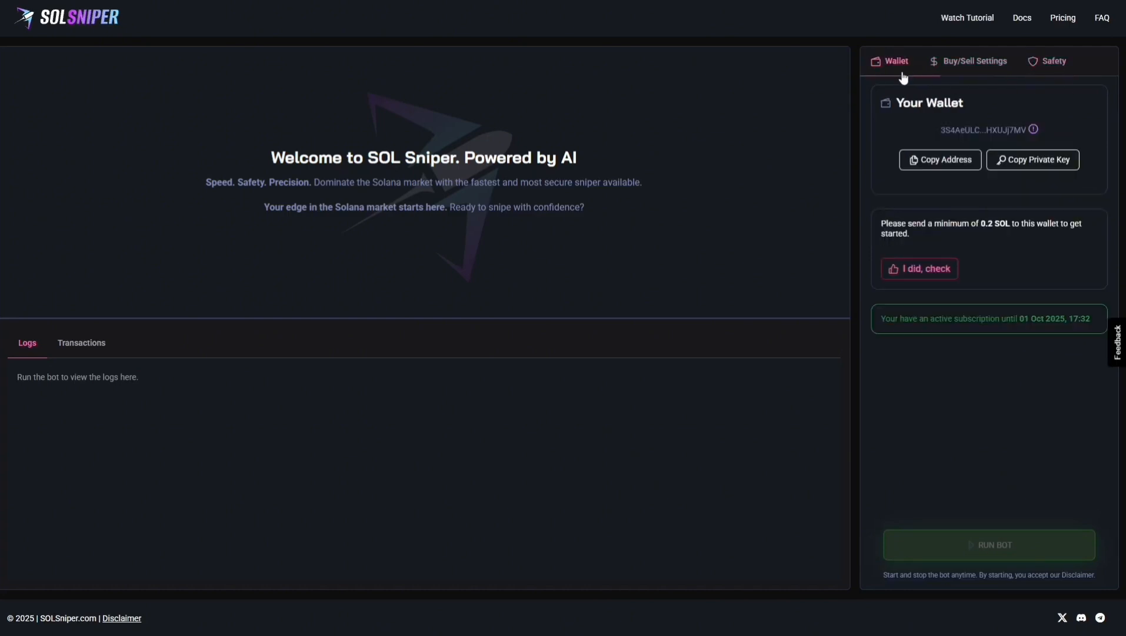
mouse_move(968, 104)
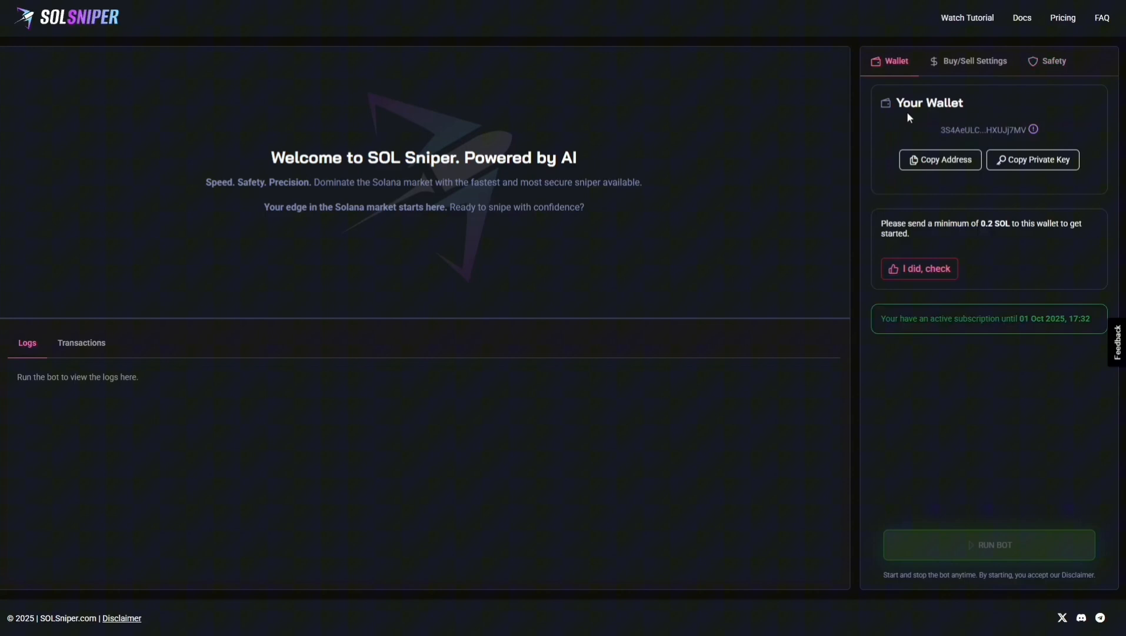
mouse_move(933, 215)
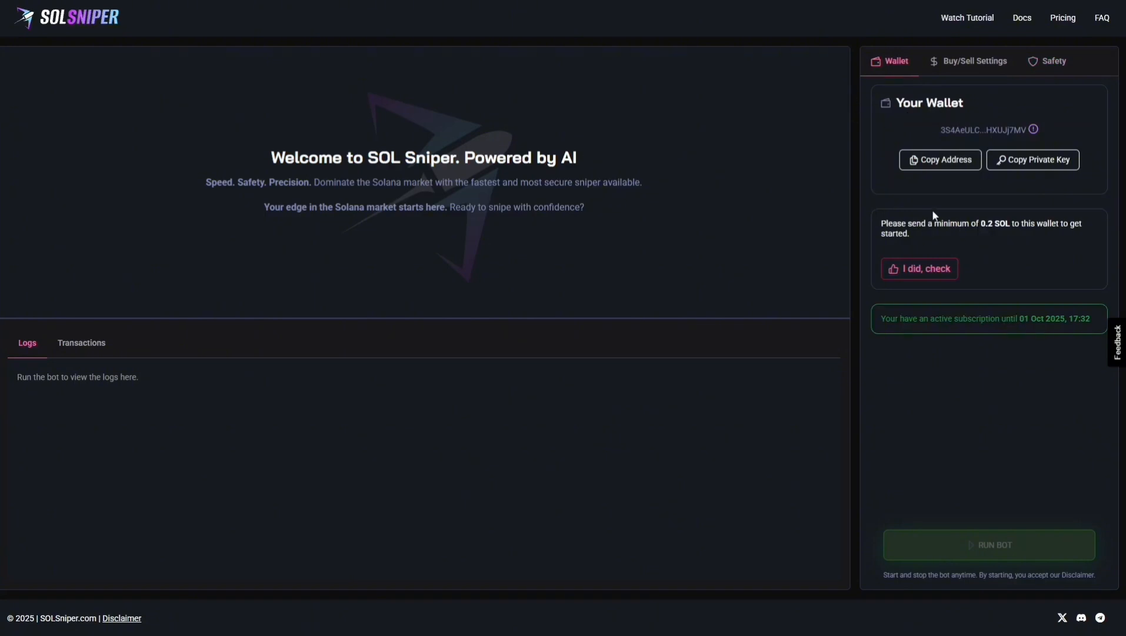
mouse_move(998, 245)
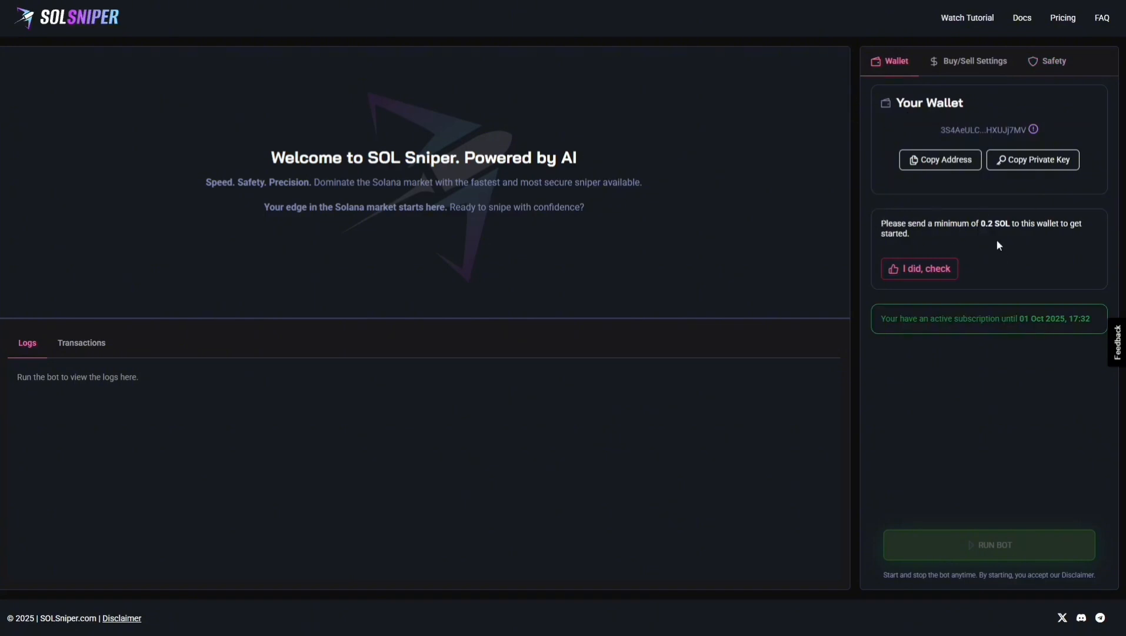
mouse_move(1054, 208)
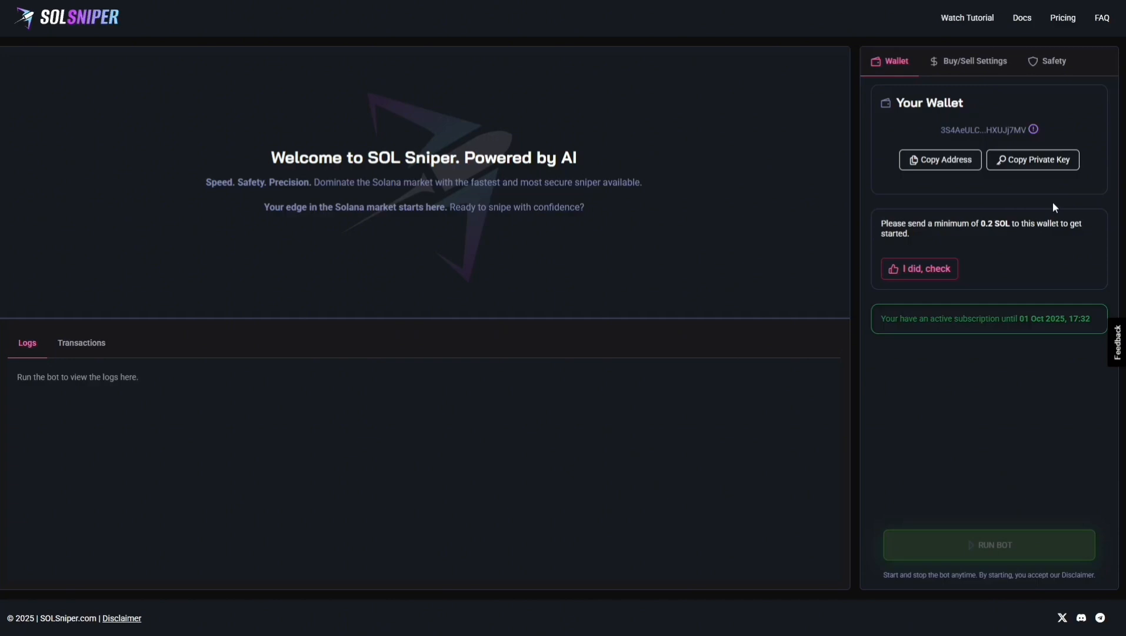
click(939, 159)
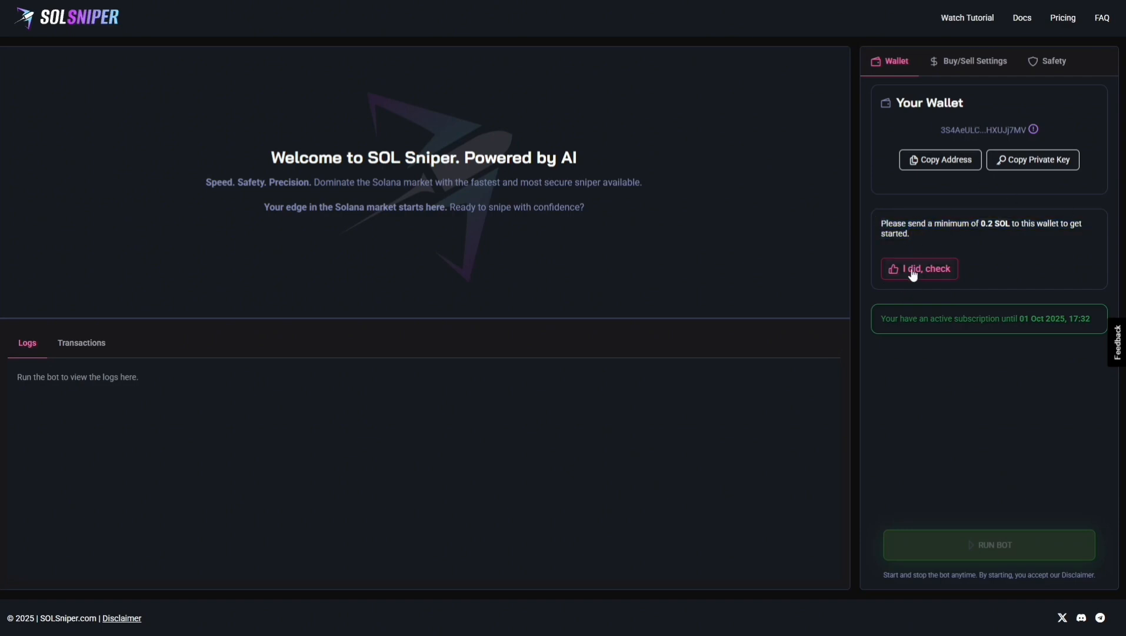
click(919, 268)
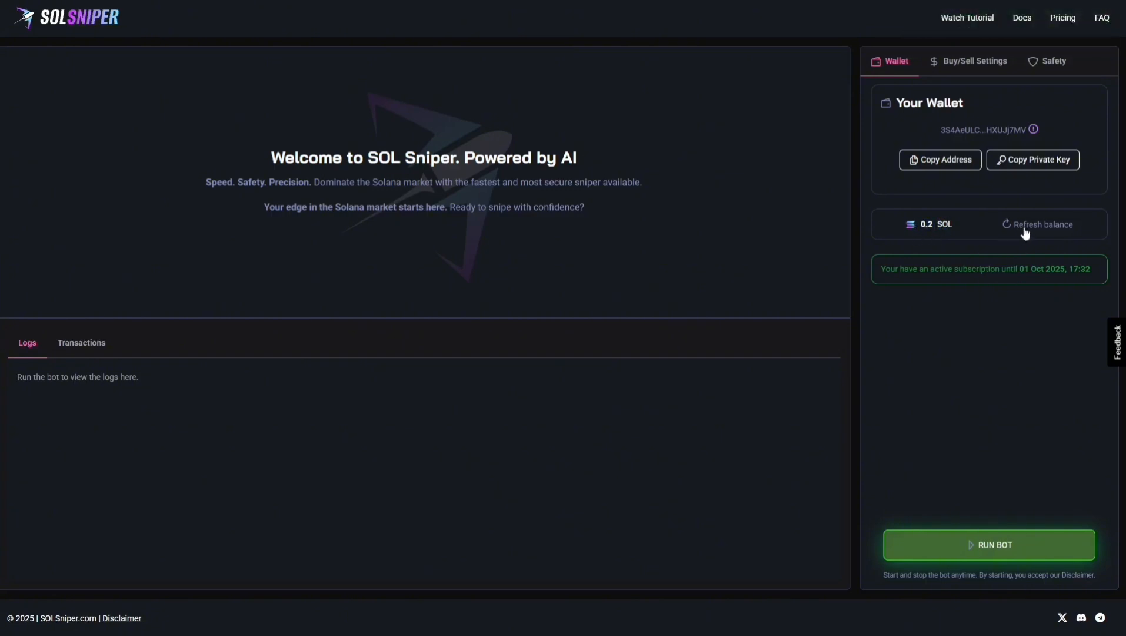
Refresh the wallet balance to 0.2001 SOL and return to the Buy/Sell settings.
click(1039, 223)
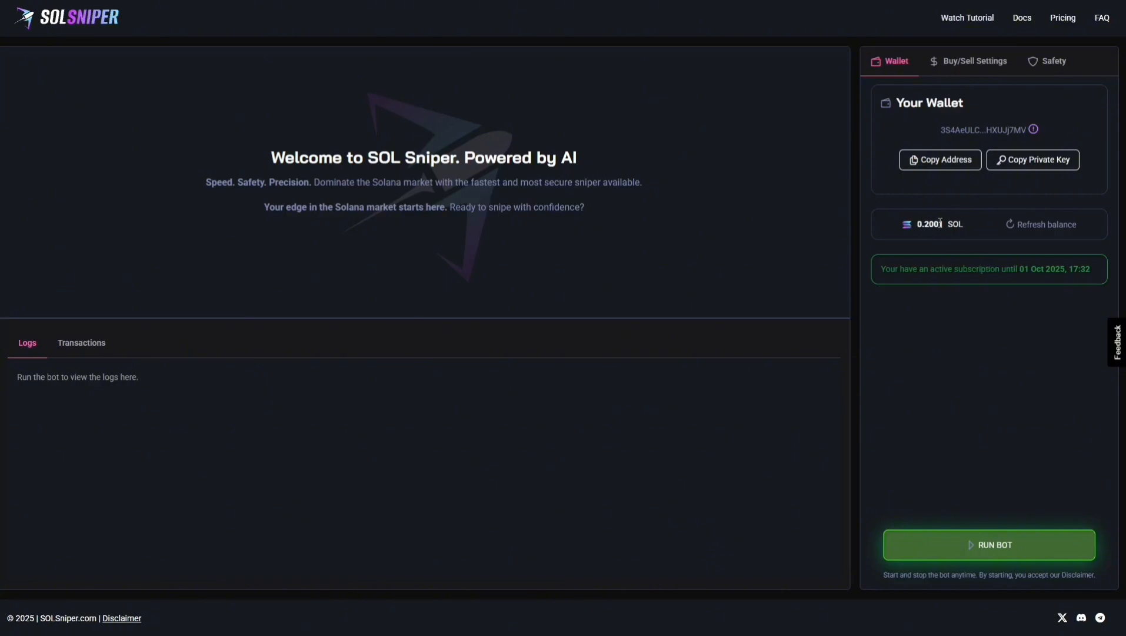
mouse_move(972, 295)
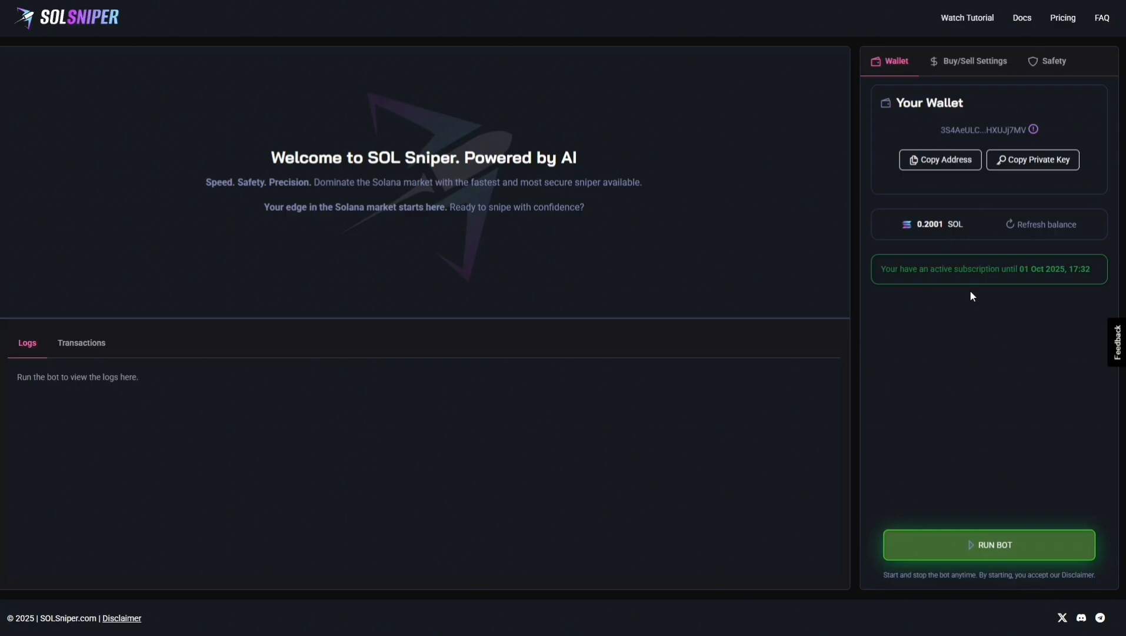
mouse_move(985, 270)
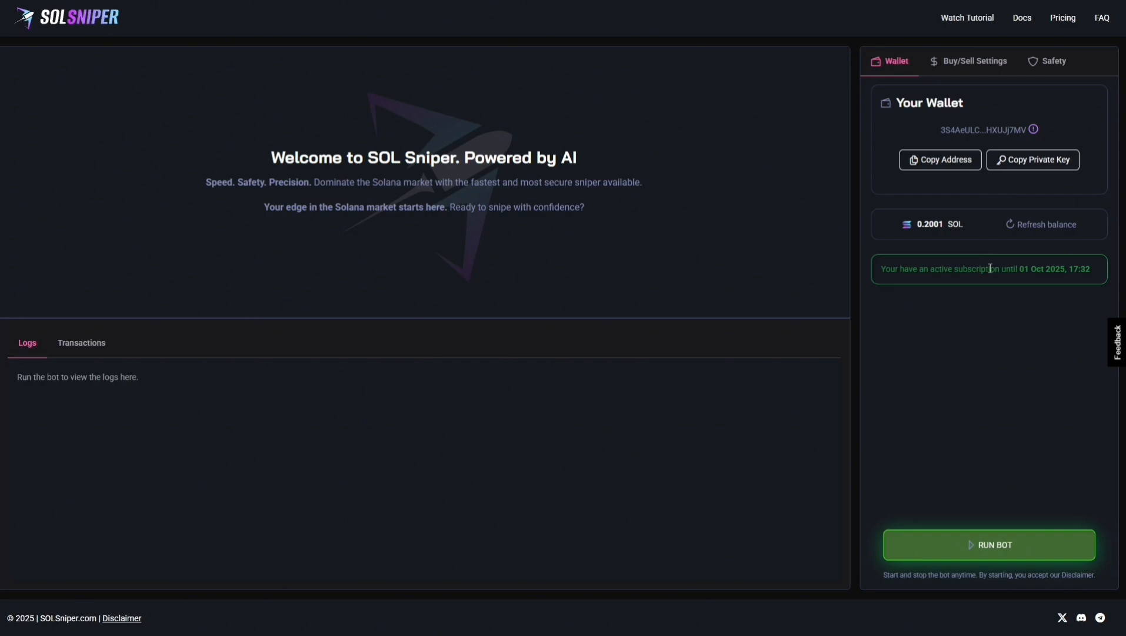
mouse_move(968, 247)
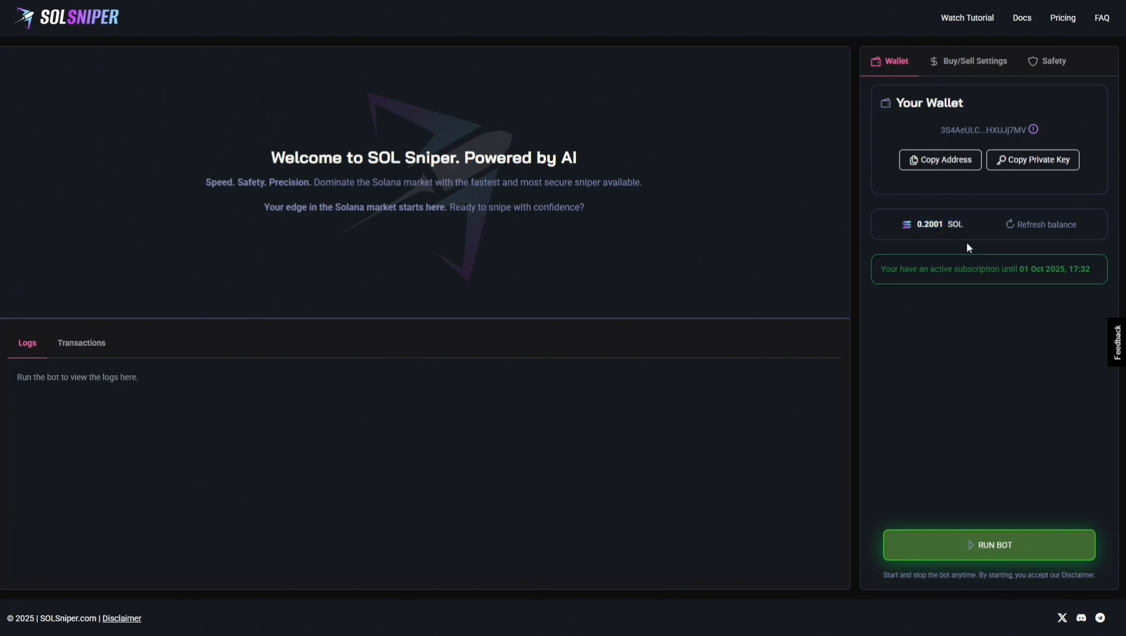
mouse_move(981, 281)
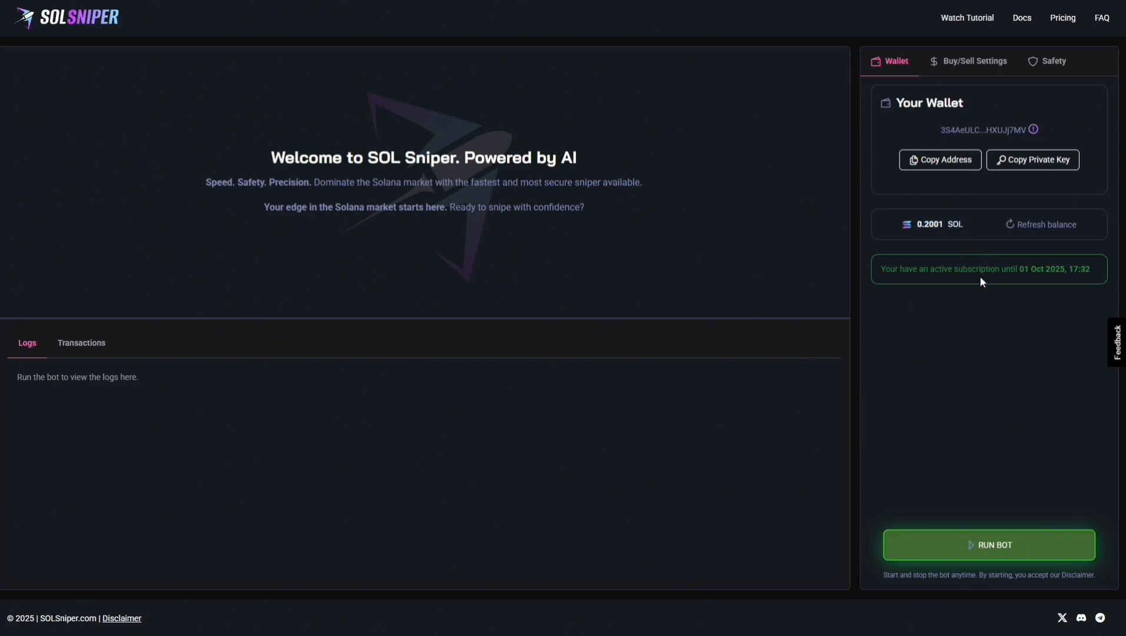
click(974, 60)
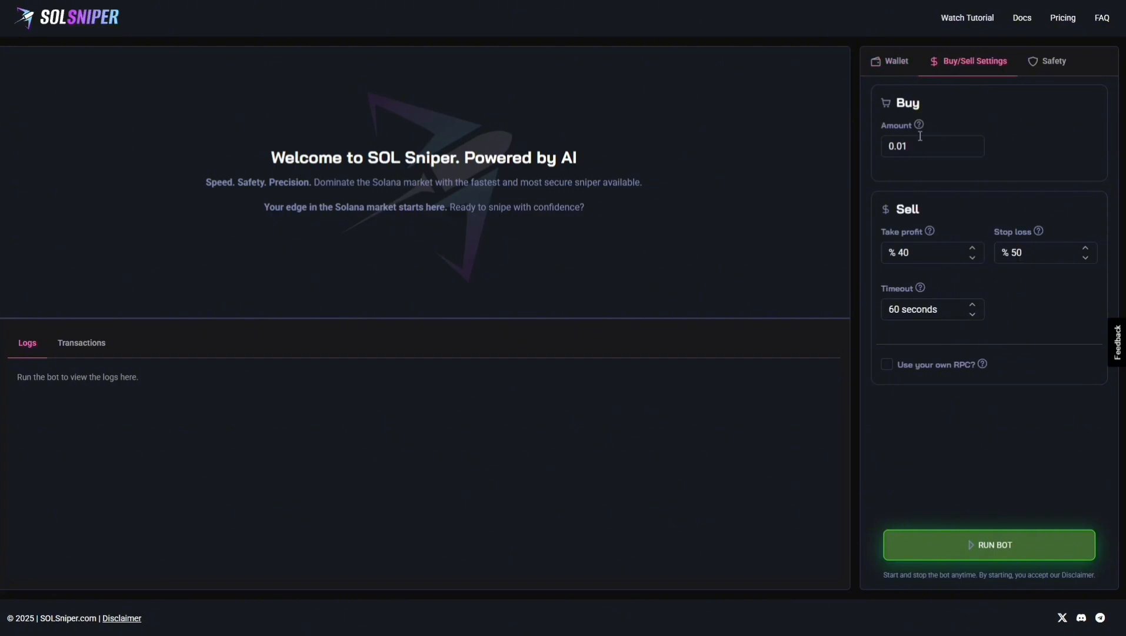
mouse_move(949, 125)
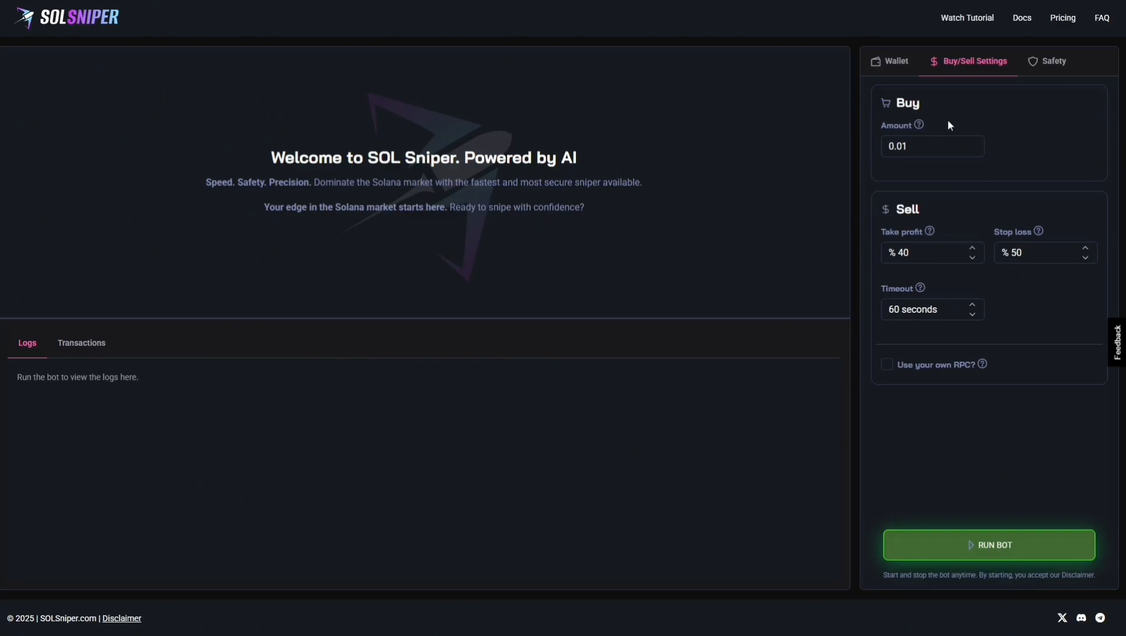
mouse_move(929, 113)
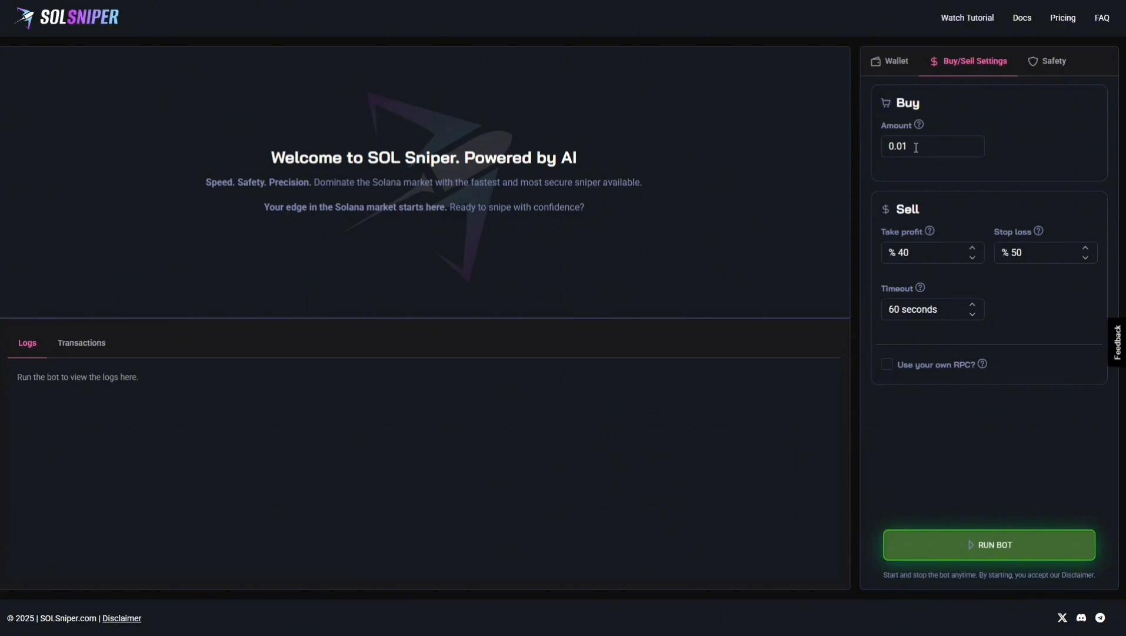
mouse_move(917, 184)
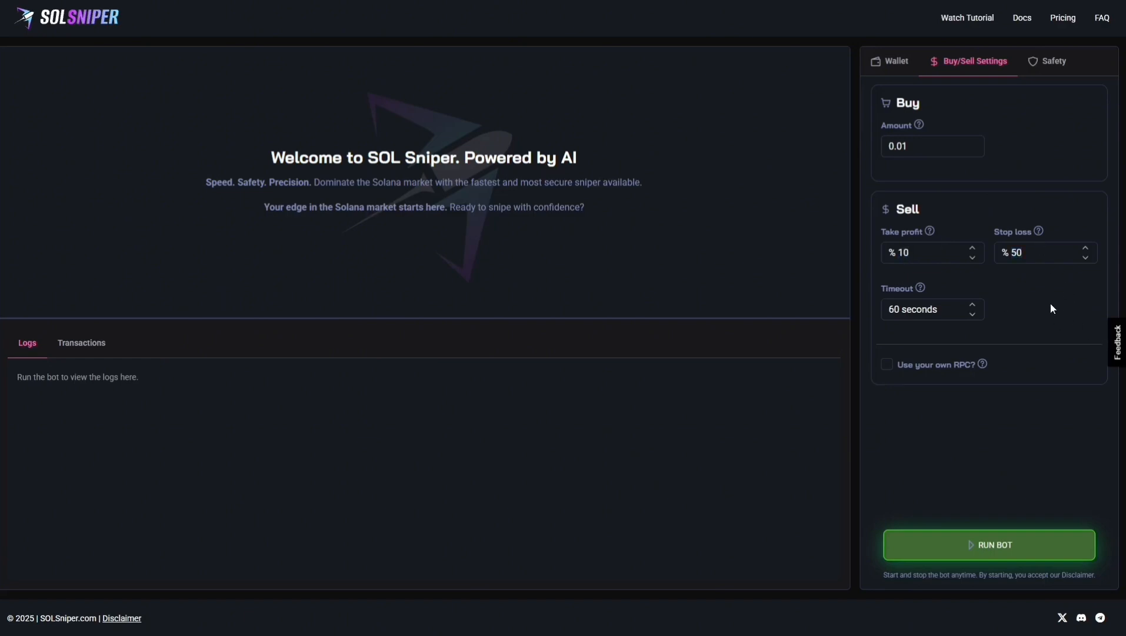
Set sell timeout to 500 seconds and choose PumpSwap, CPMM (Raydium) and CLMM under Safety.
click(923, 308)
text(50)
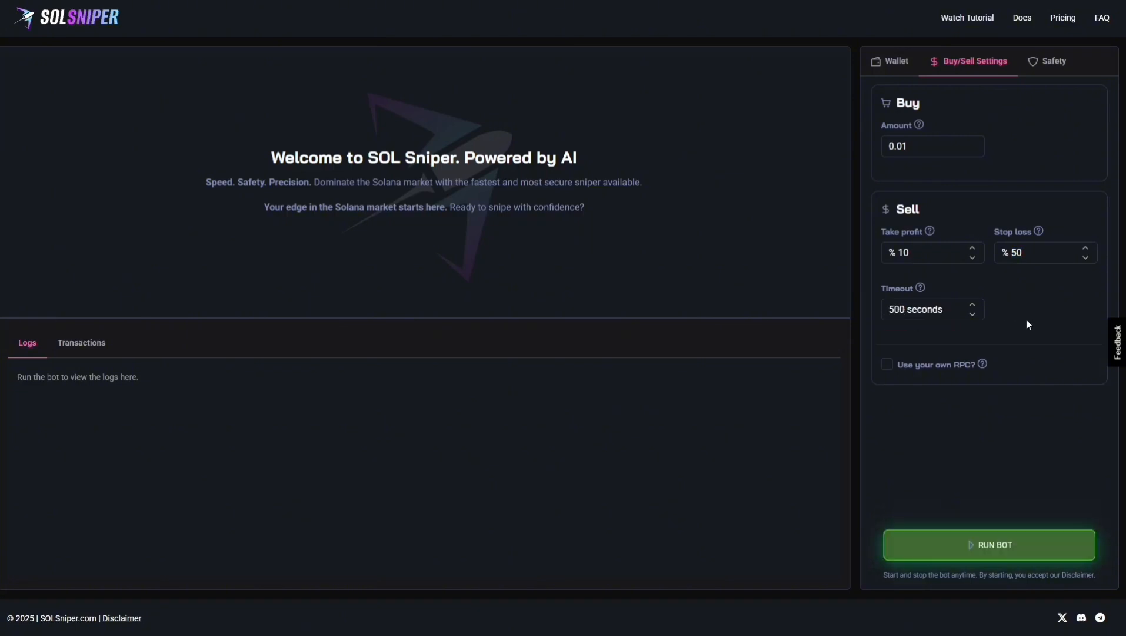
click(1052, 62)
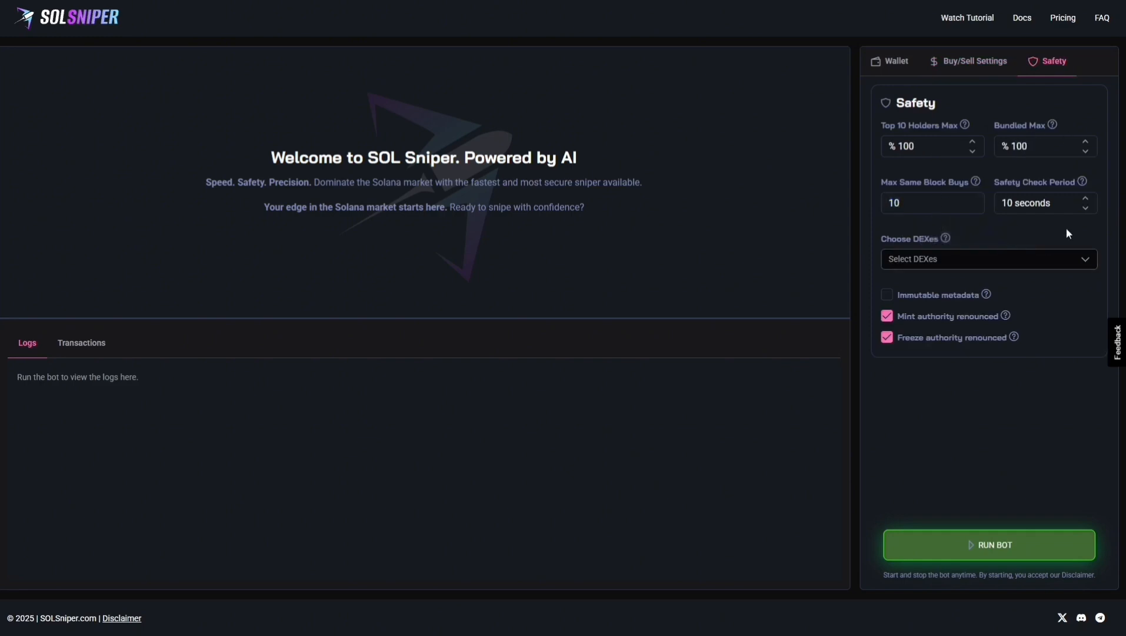
mouse_move(985, 264)
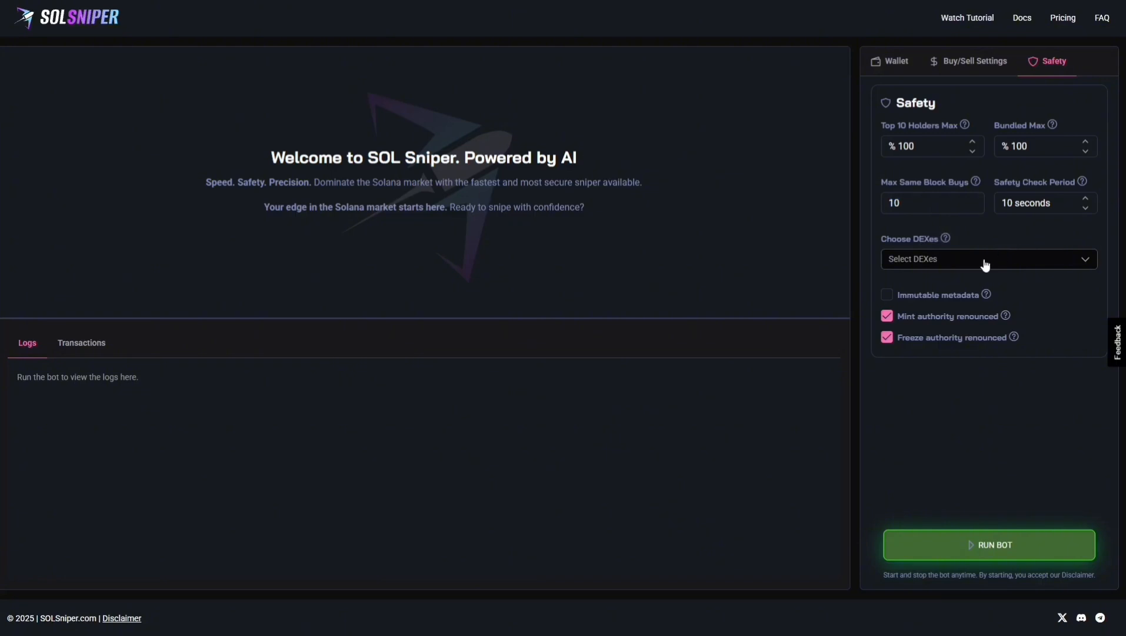
click(989, 259)
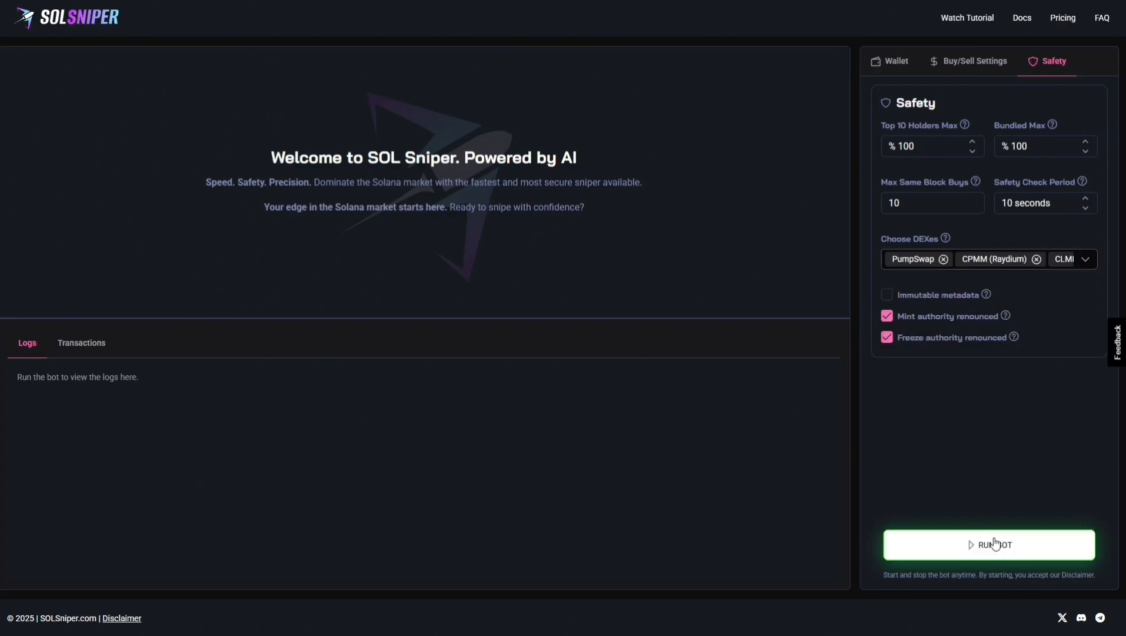
Run the bot through a buy and 18.12% take-profit sell, then stop it.
click(989, 543)
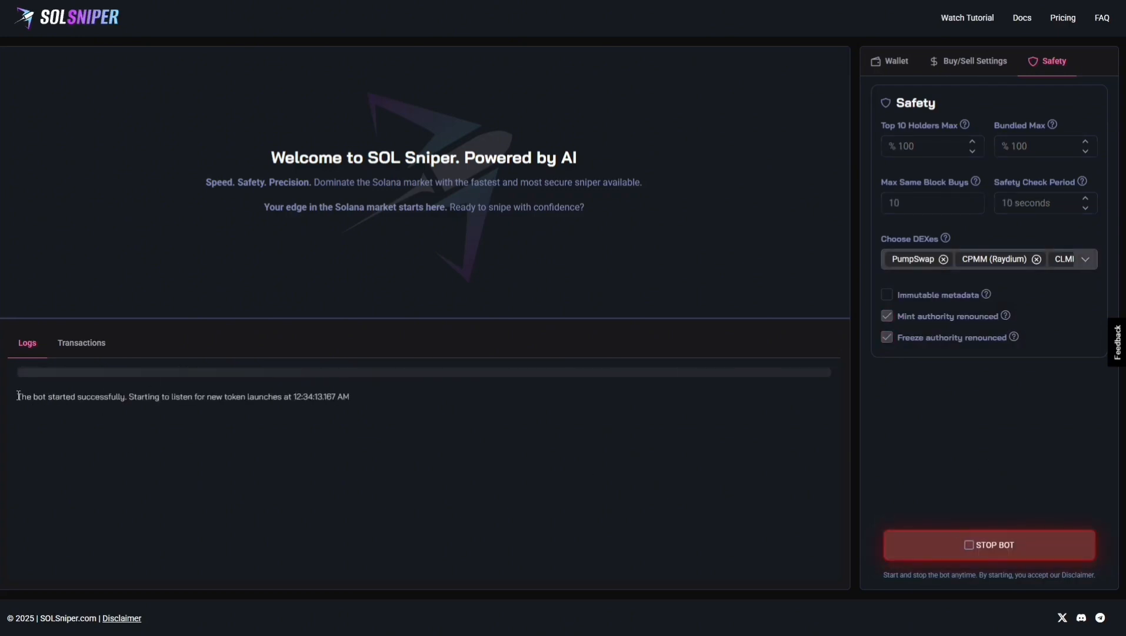
mouse_move(453, 432)
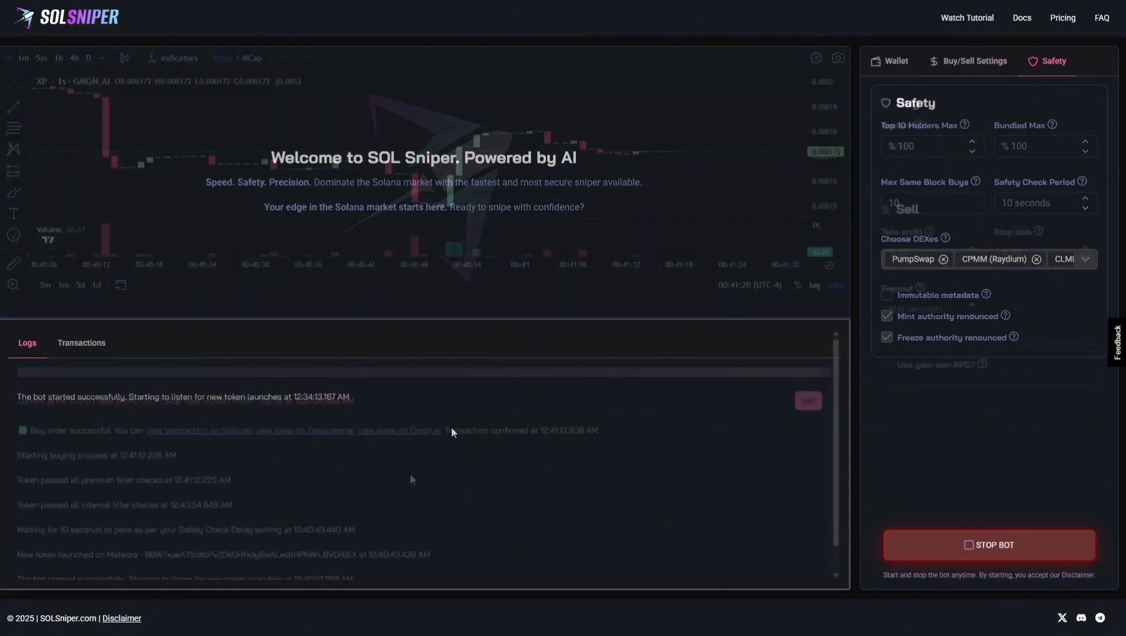
click(975, 60)
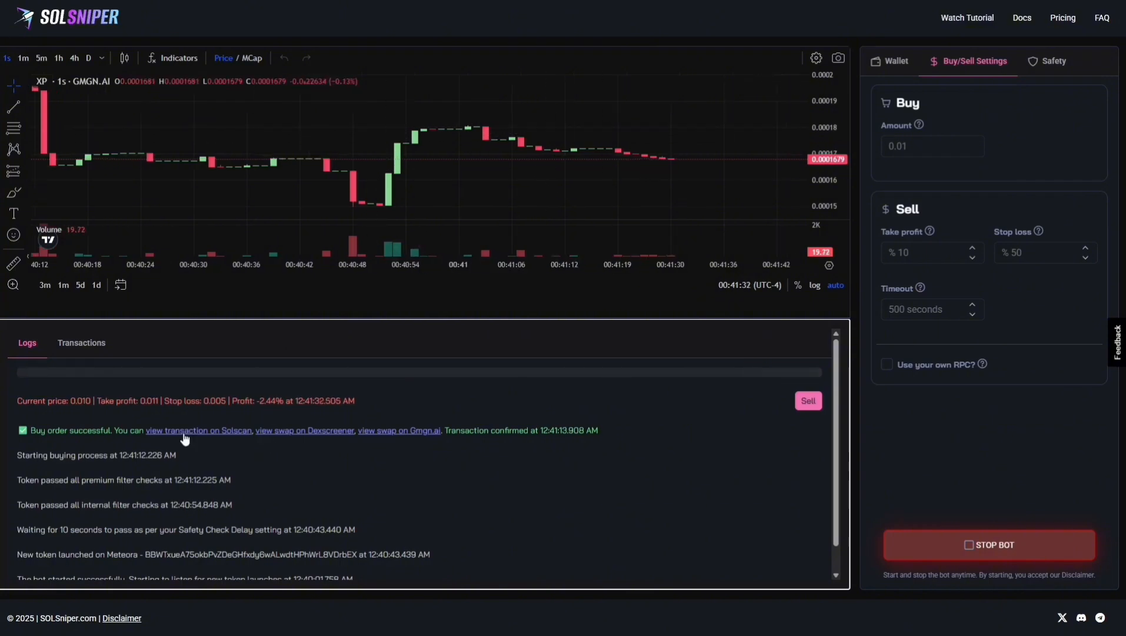
mouse_move(305, 439)
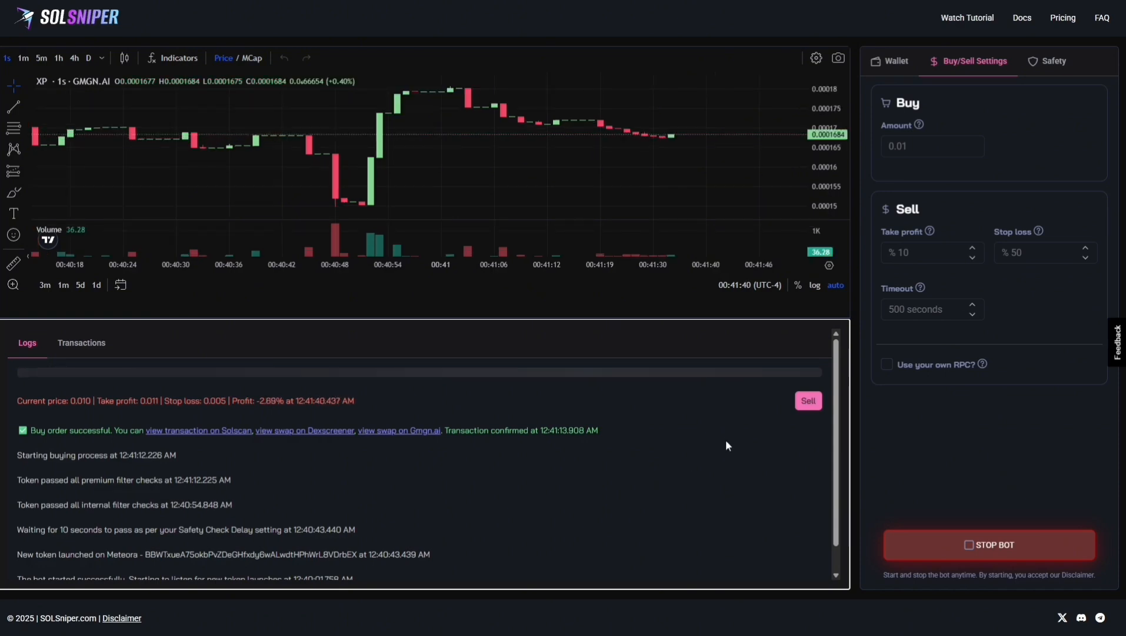
mouse_move(925, 314)
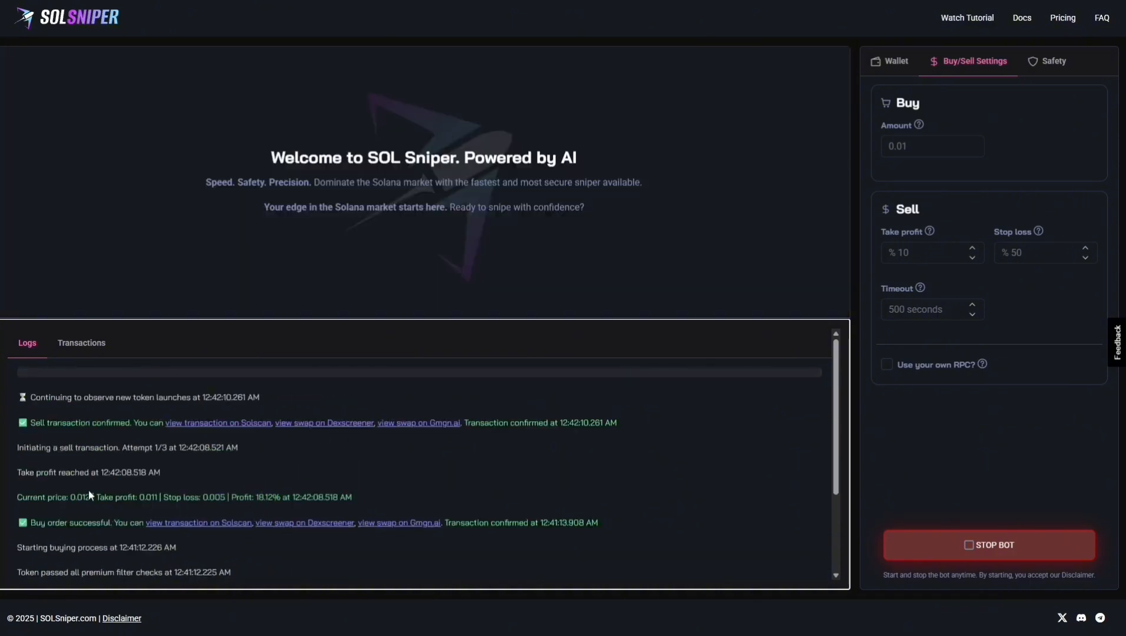
click(988, 545)
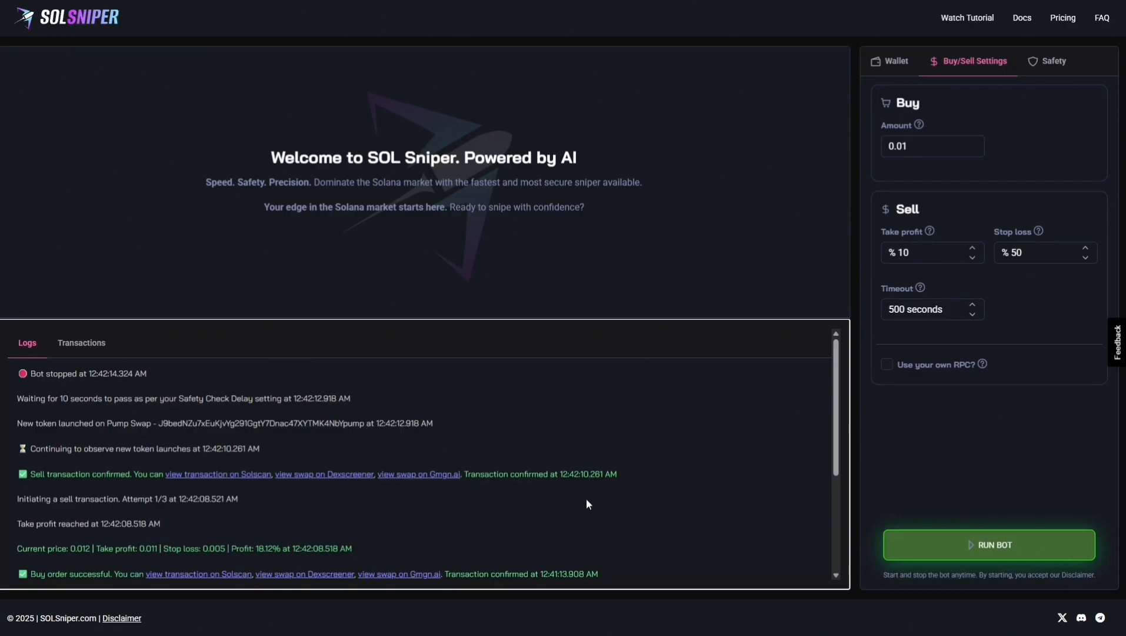
mouse_move(533, 419)
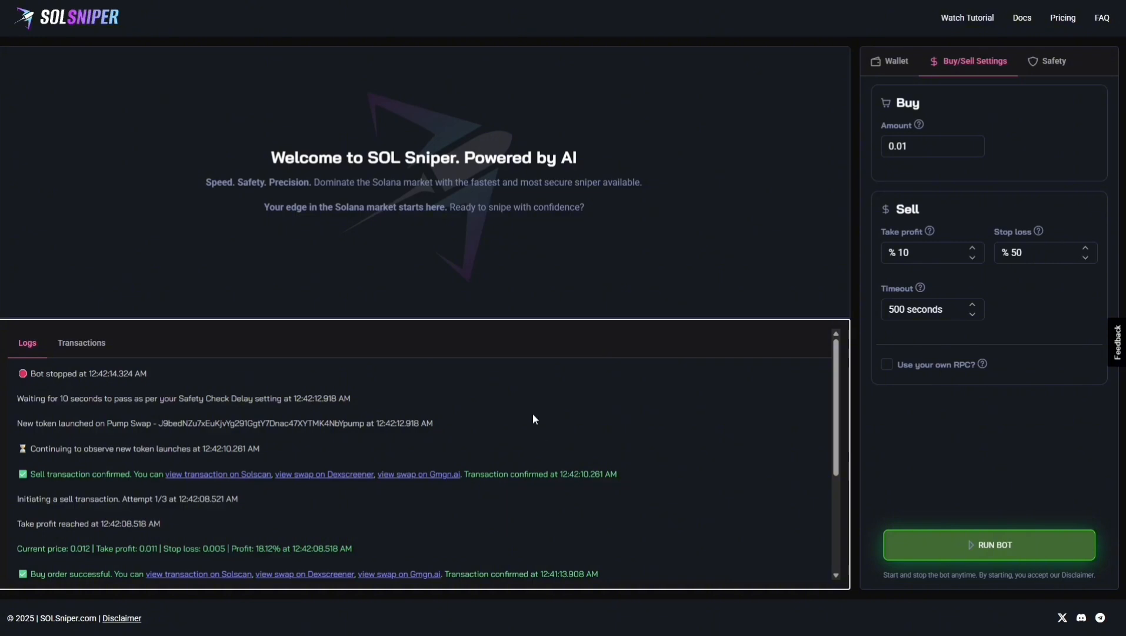
mouse_move(1011, 565)
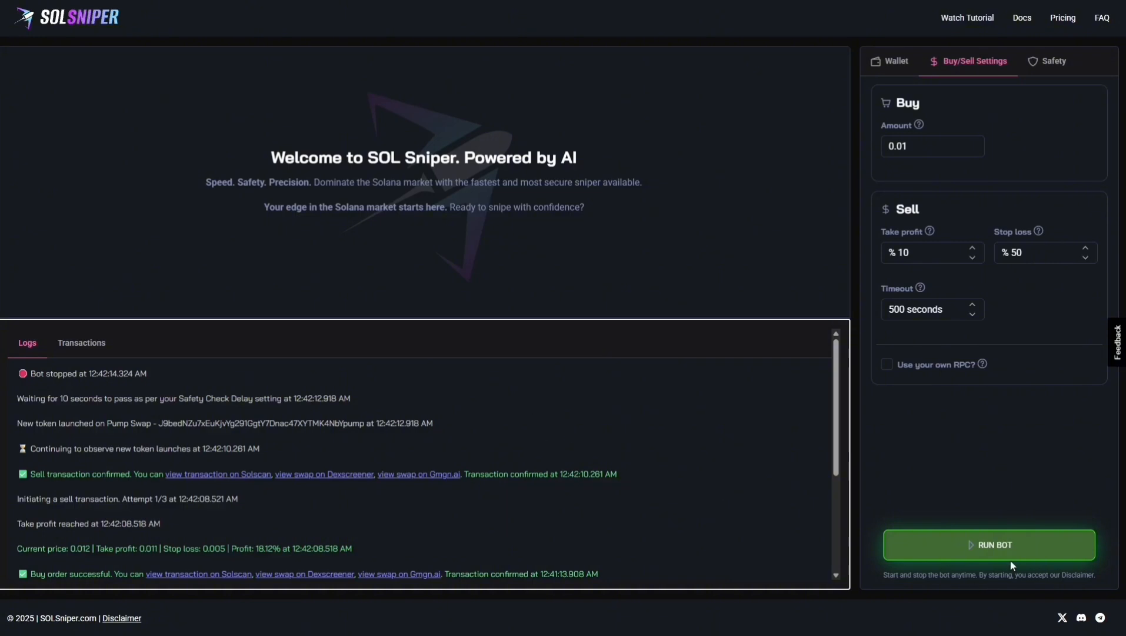
Run a second snipe that sells a CLMM token at 11.21% profit, then stop the bot.
click(989, 545)
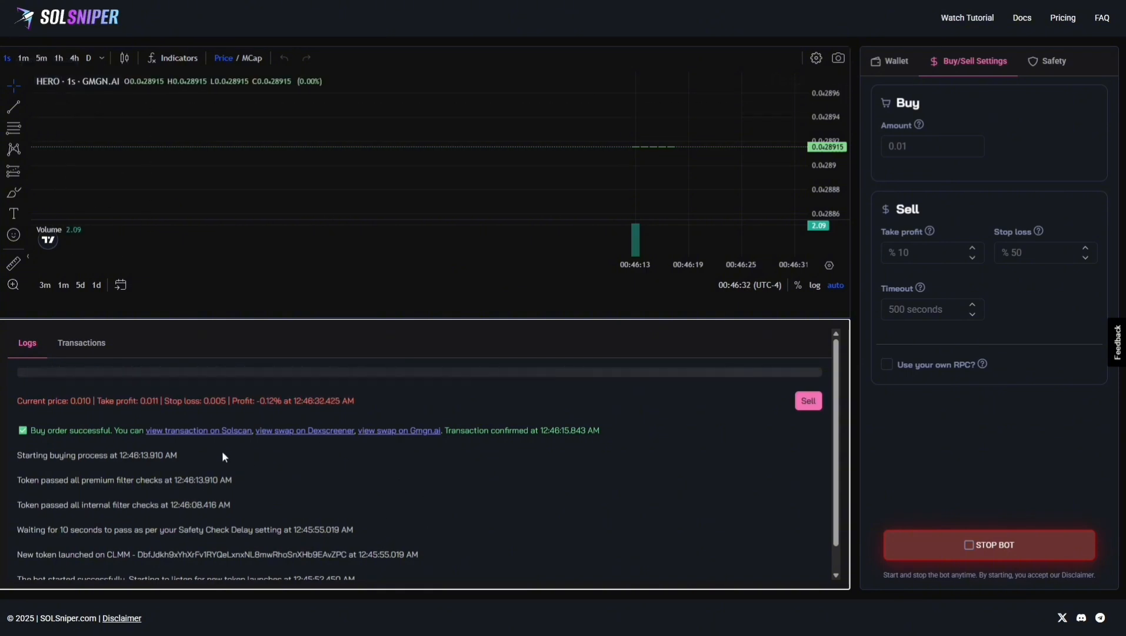
mouse_move(291, 434)
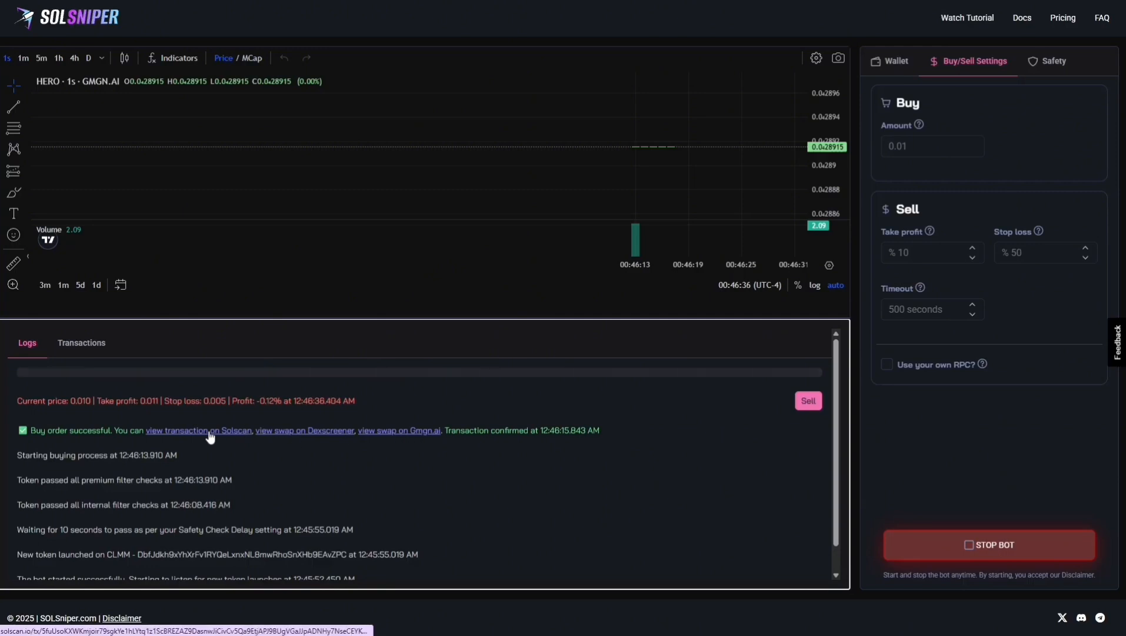
mouse_move(596, 489)
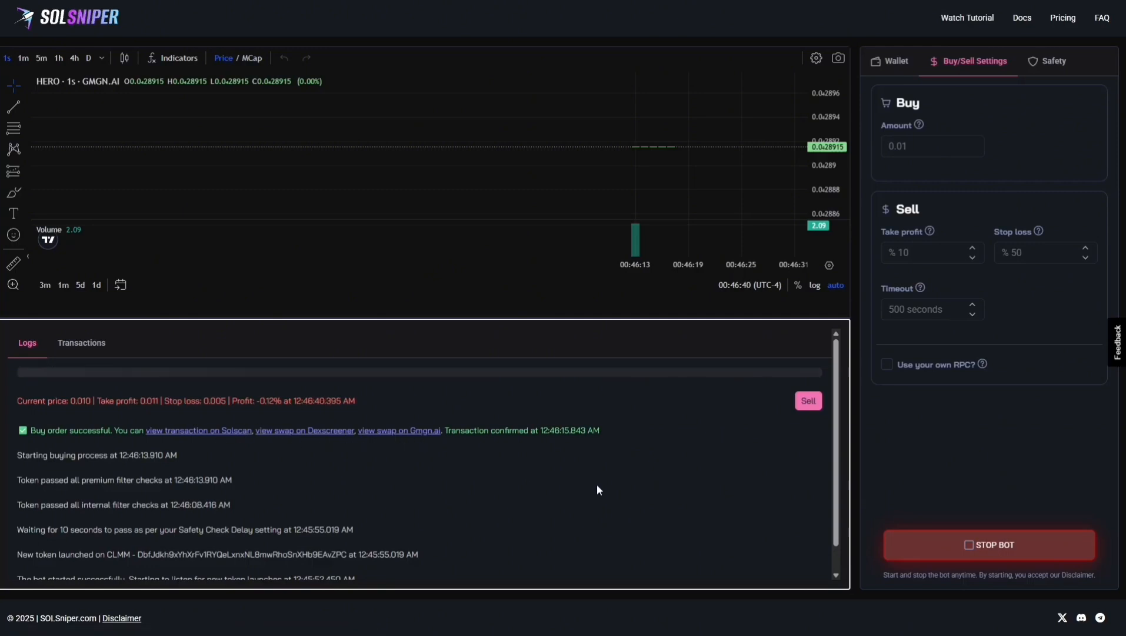
mouse_move(611, 482)
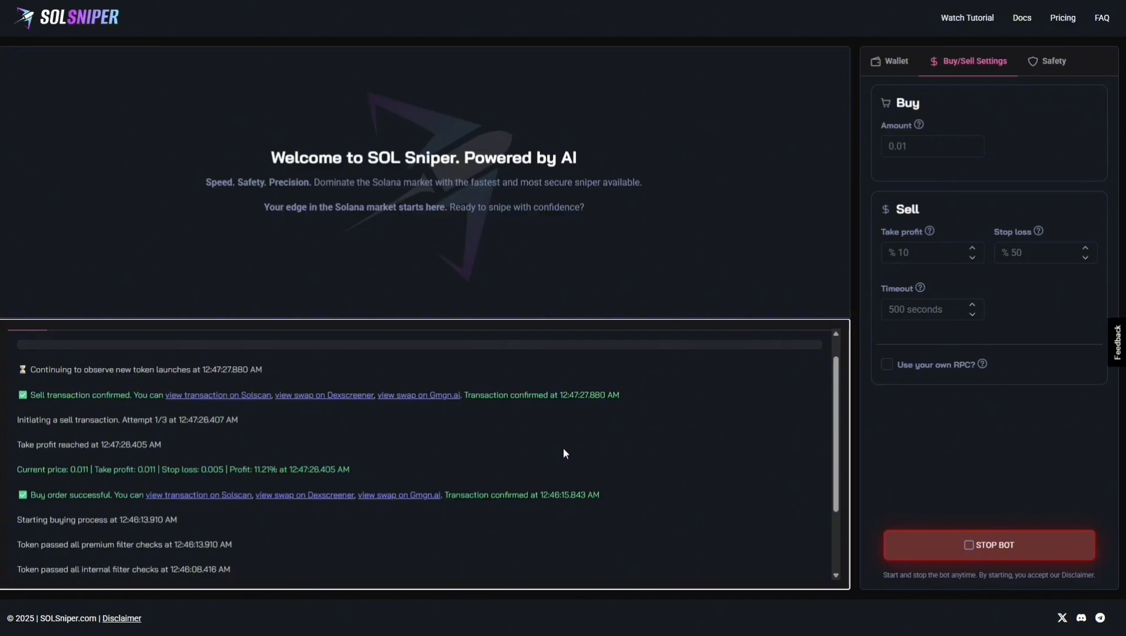
click(988, 545)
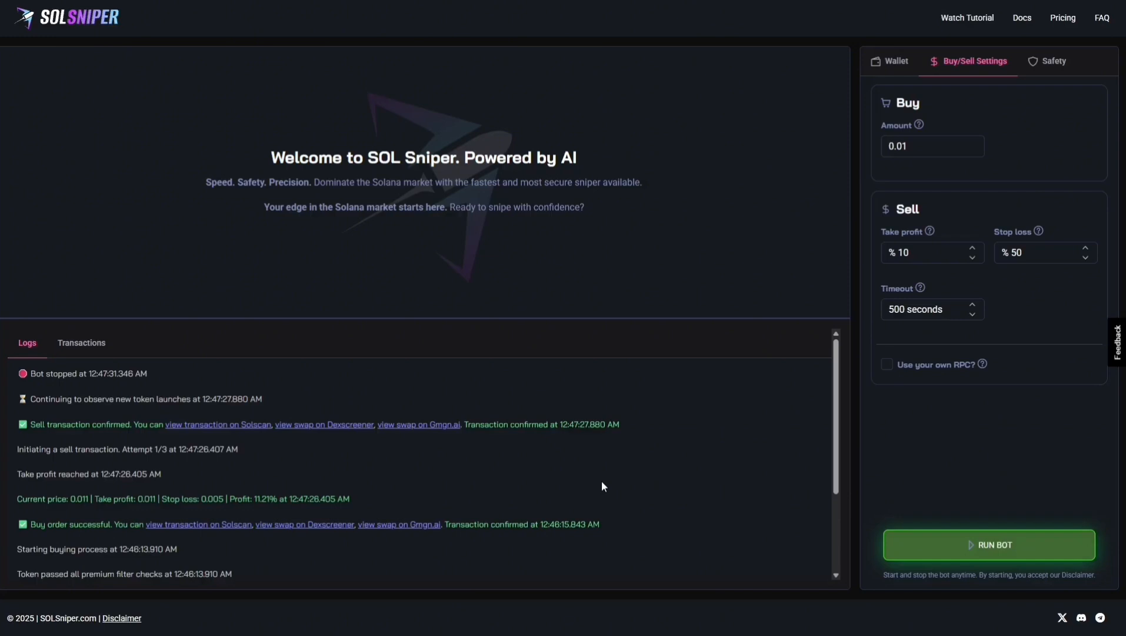
mouse_move(631, 463)
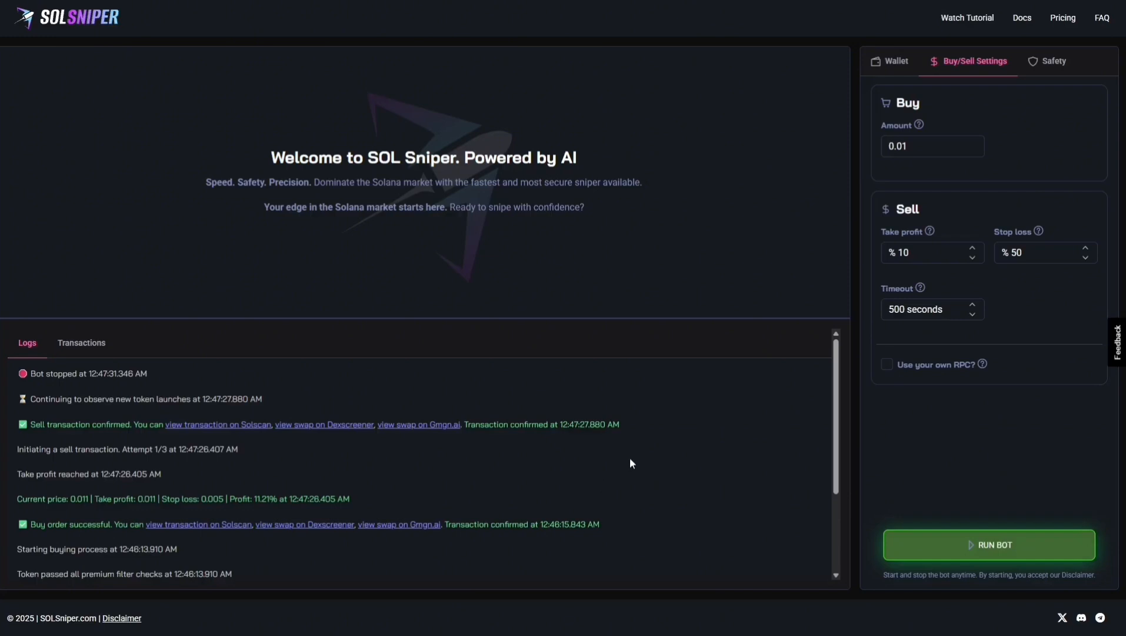
mouse_move(628, 451)
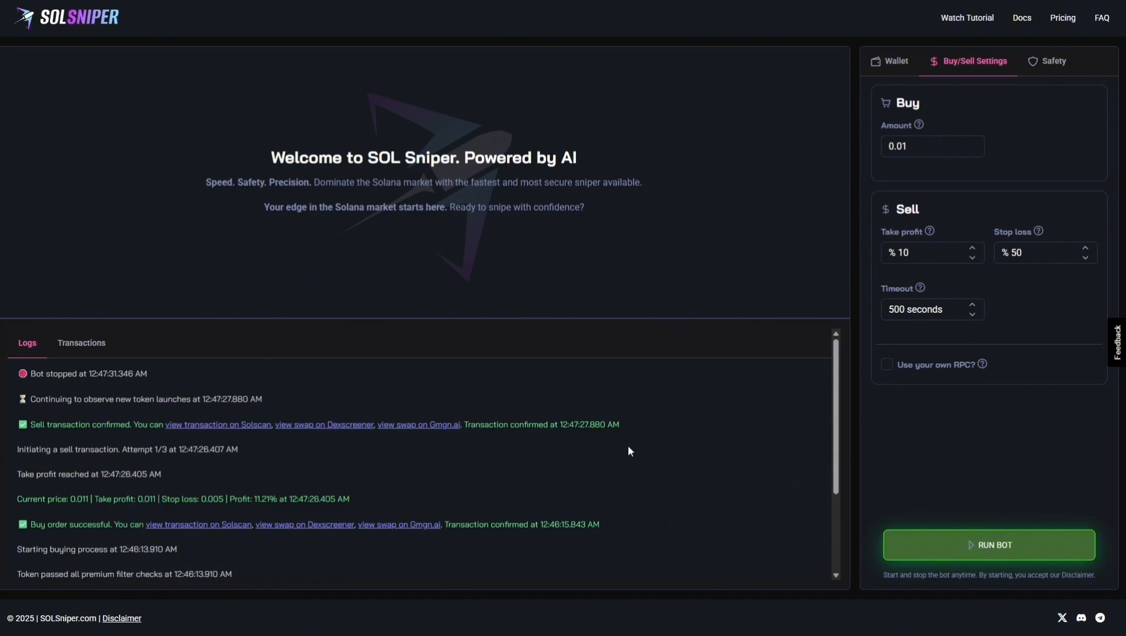
mouse_move(431, 466)
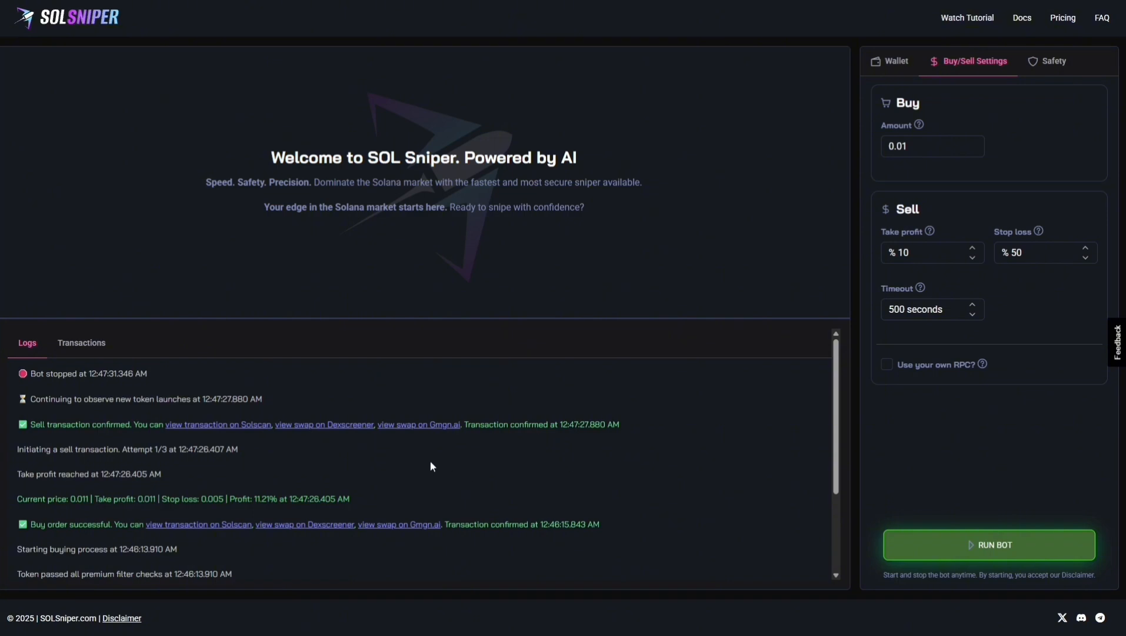
Run a third snipe to an 11.56% take-profit sell, stop the bot, and review its logs.
click(988, 545)
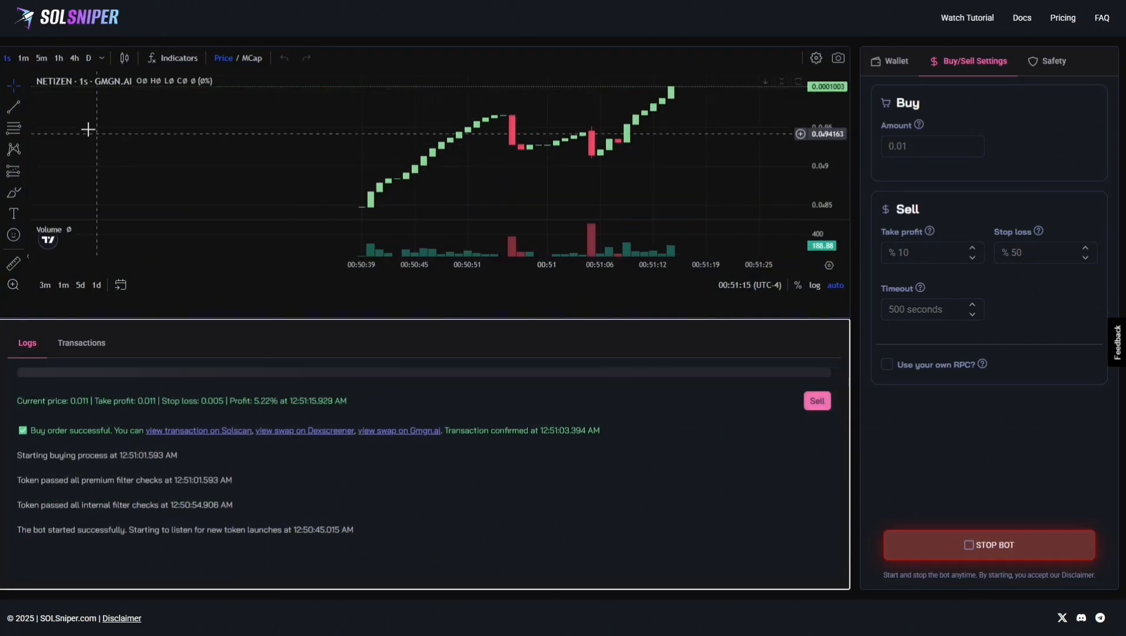
mouse_move(556, 173)
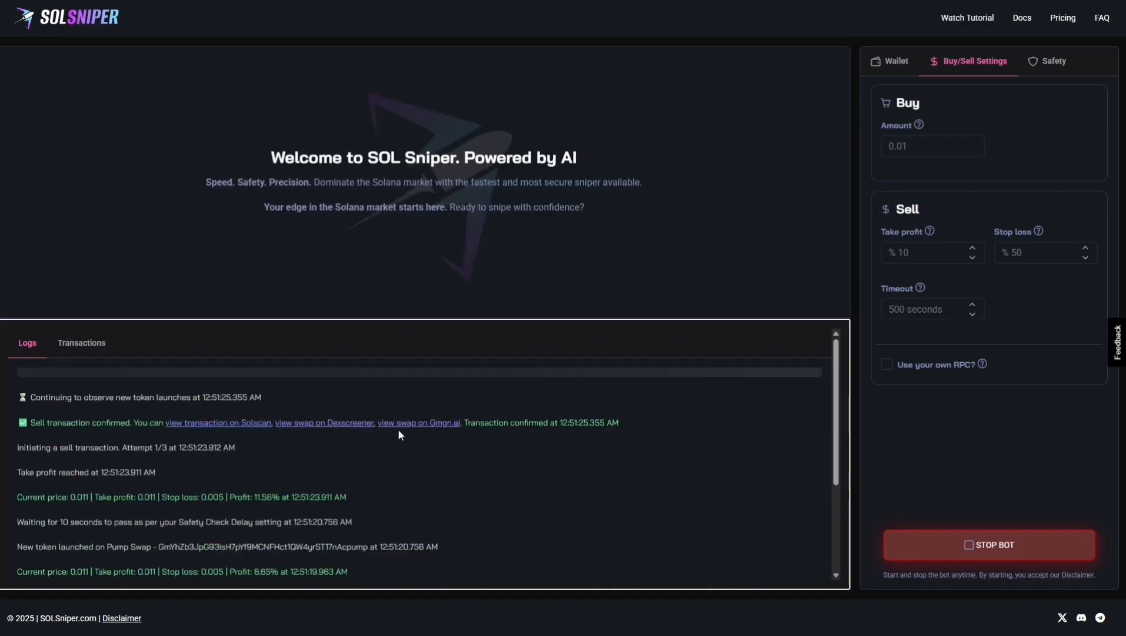
click(989, 545)
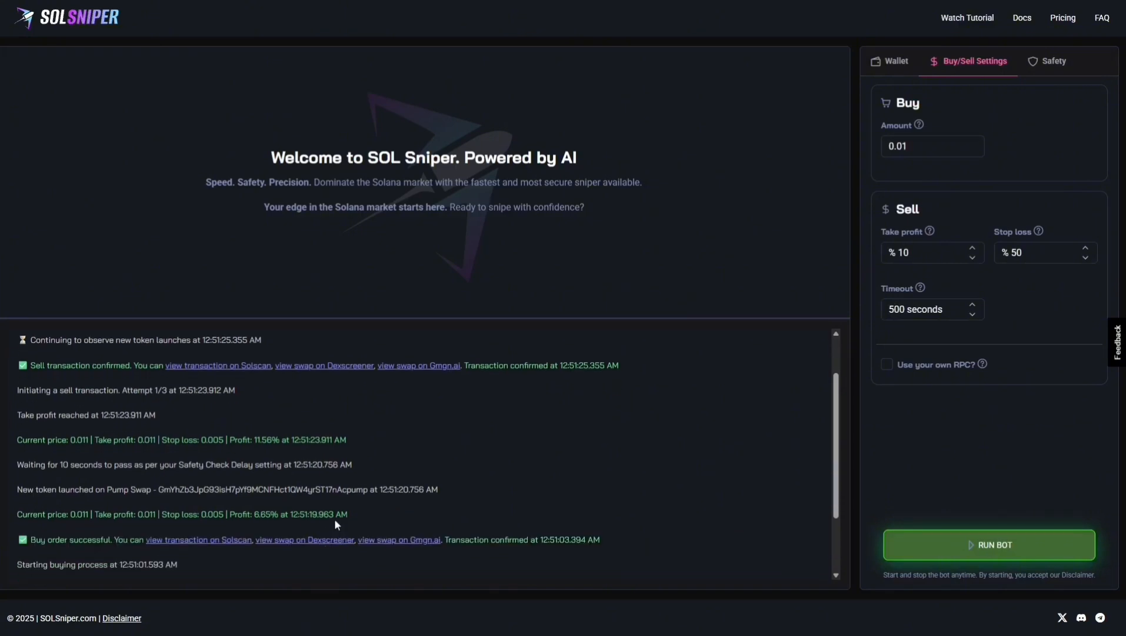
scroll(down, 3)
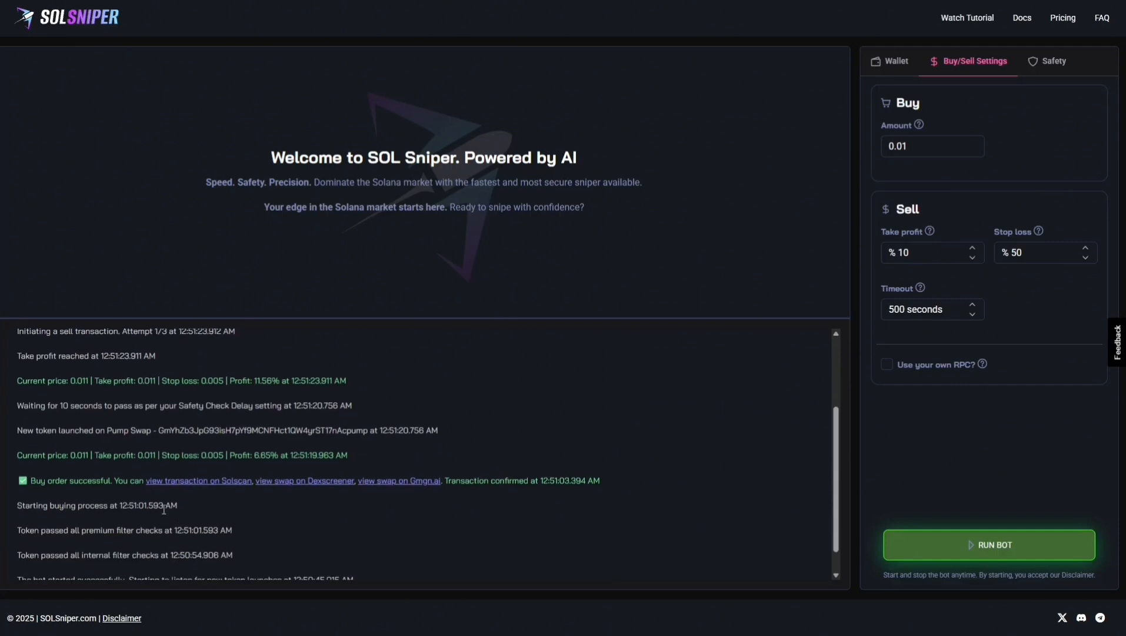
mouse_move(307, 392)
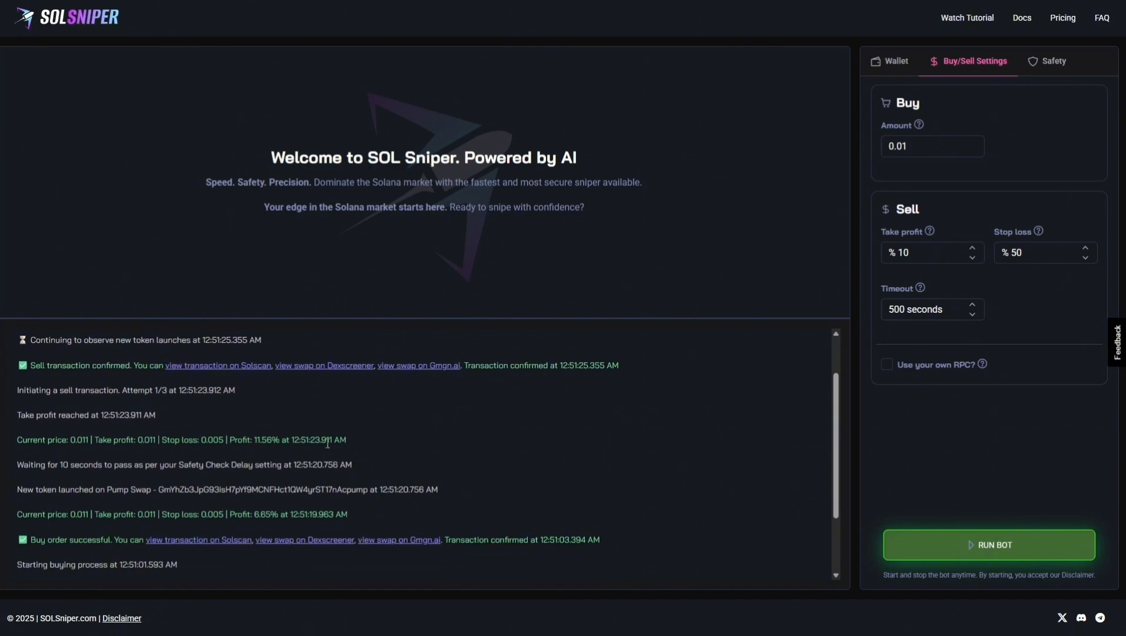
scroll(down, 3)
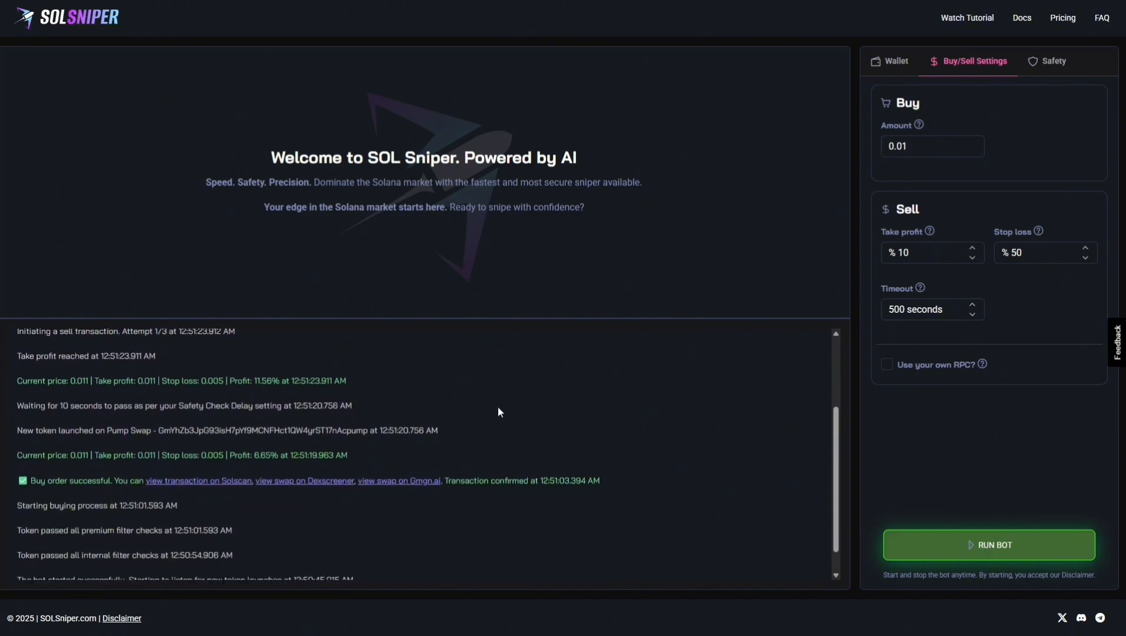
mouse_move(554, 397)
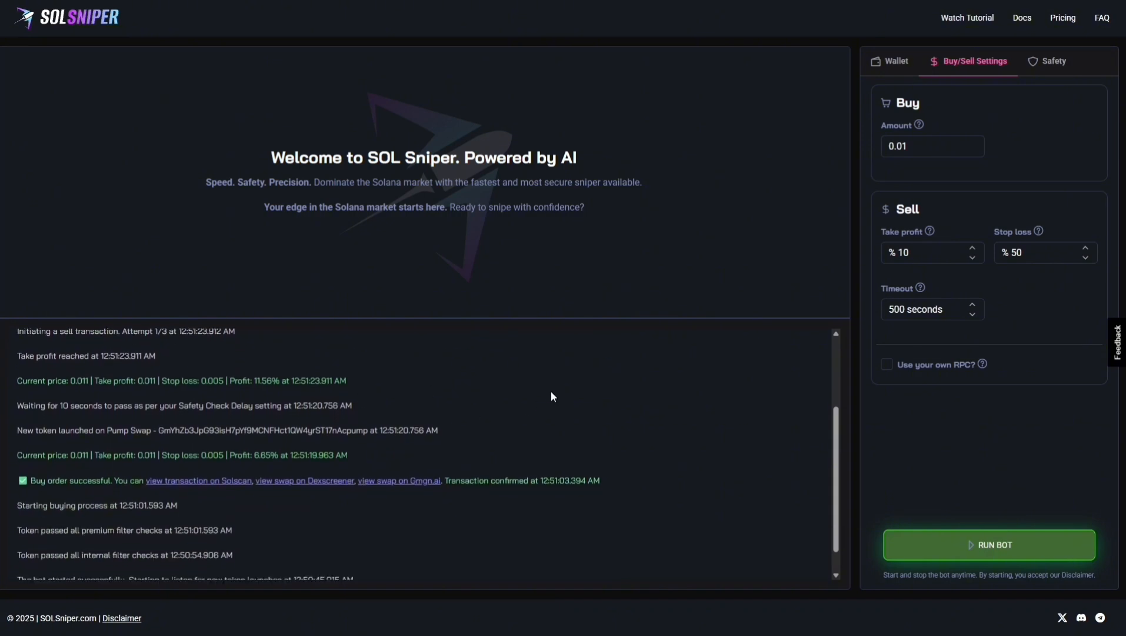
mouse_move(171, 408)
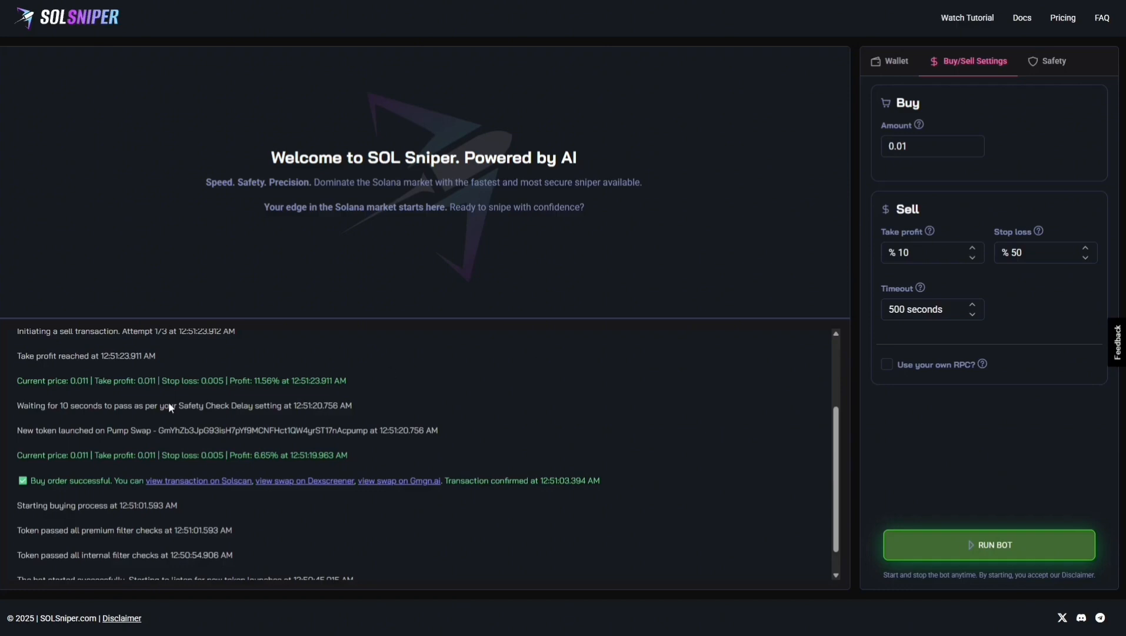
scroll(down, 3)
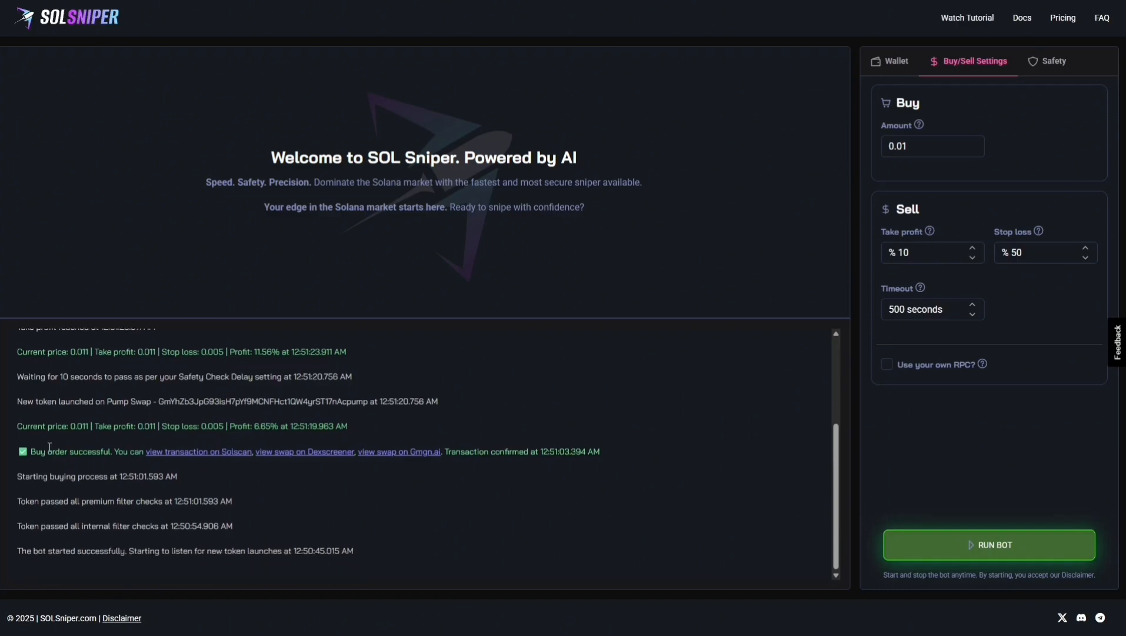